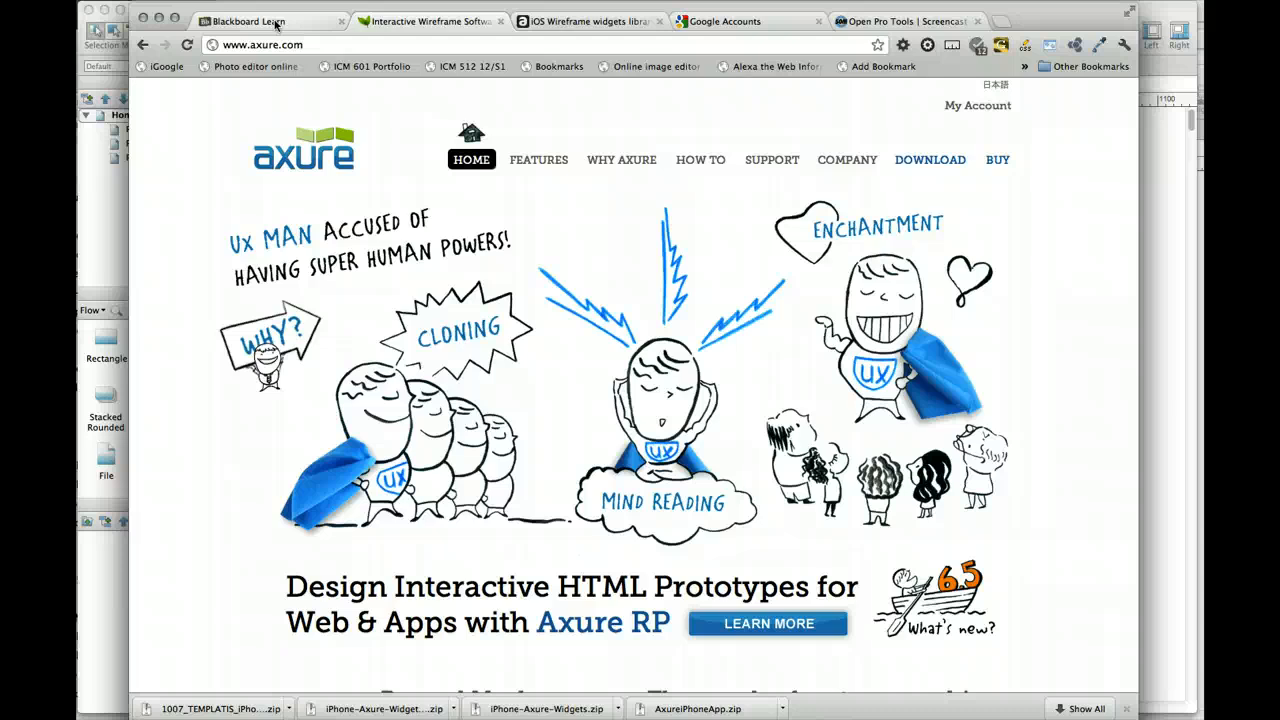
Reach Axure's Download Widget Libraries page via the course module and the HOW TO section
click(248, 20)
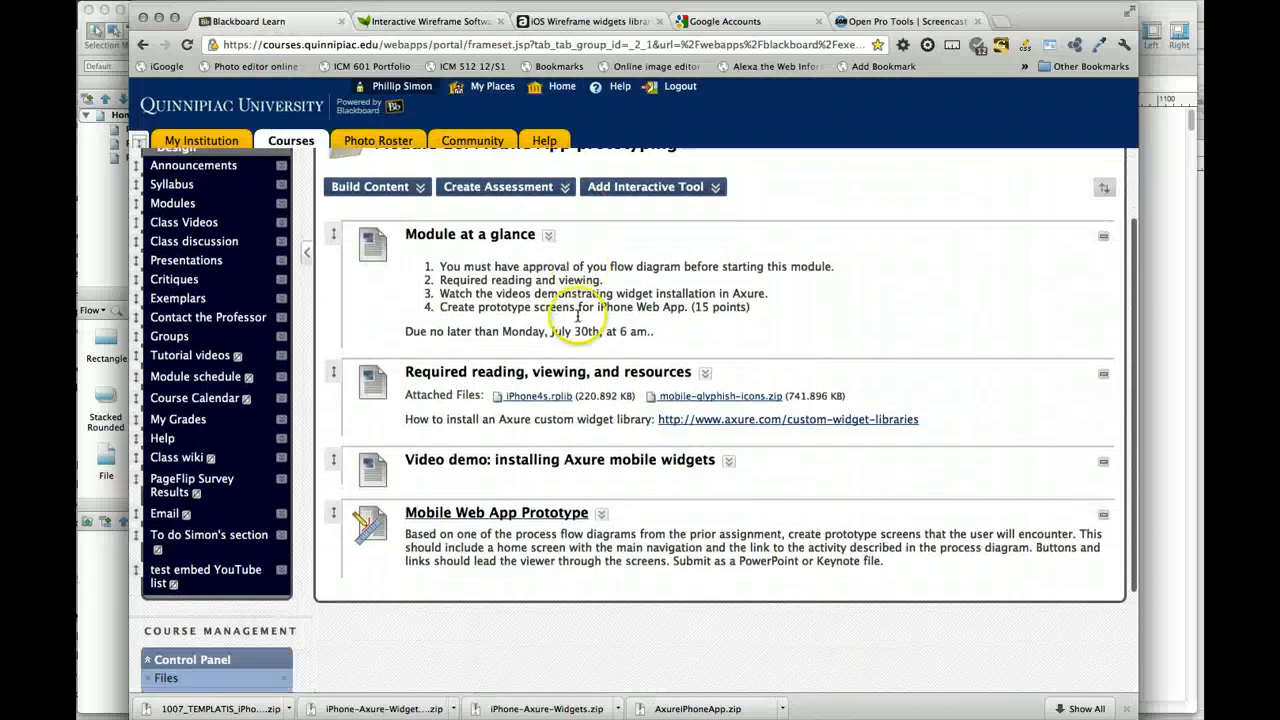
mouse_move(736, 402)
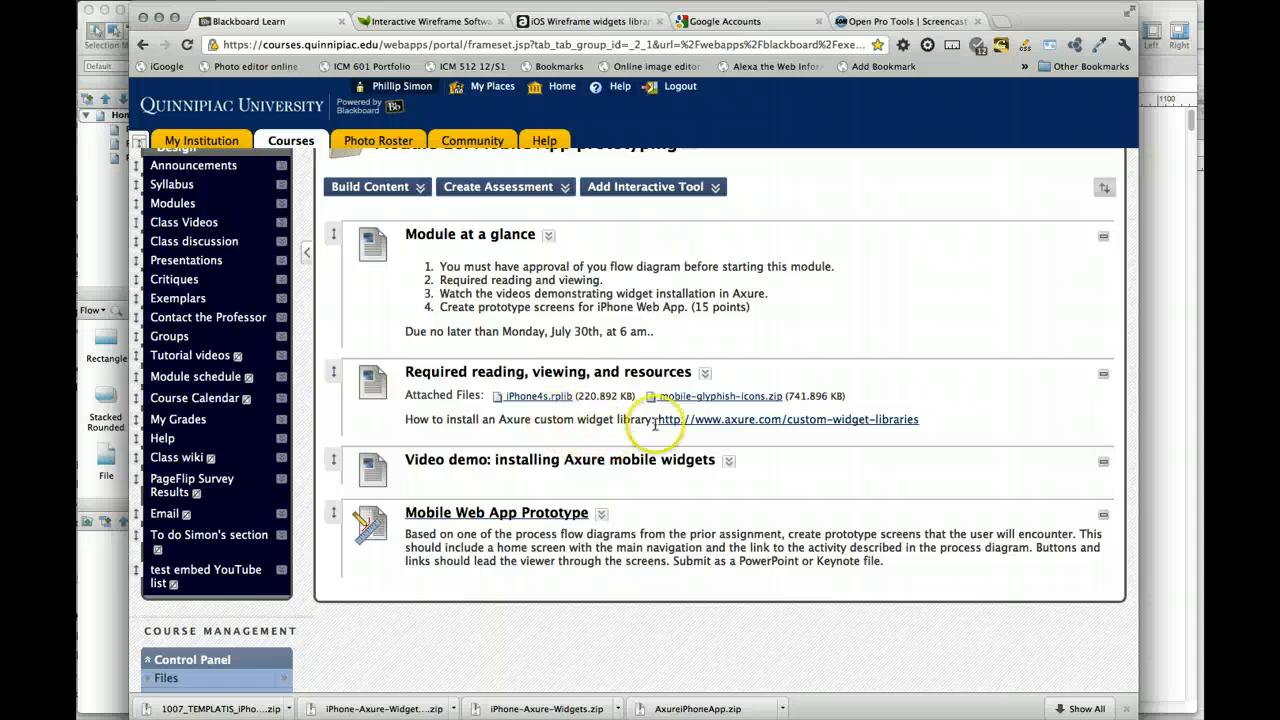
mouse_move(896, 370)
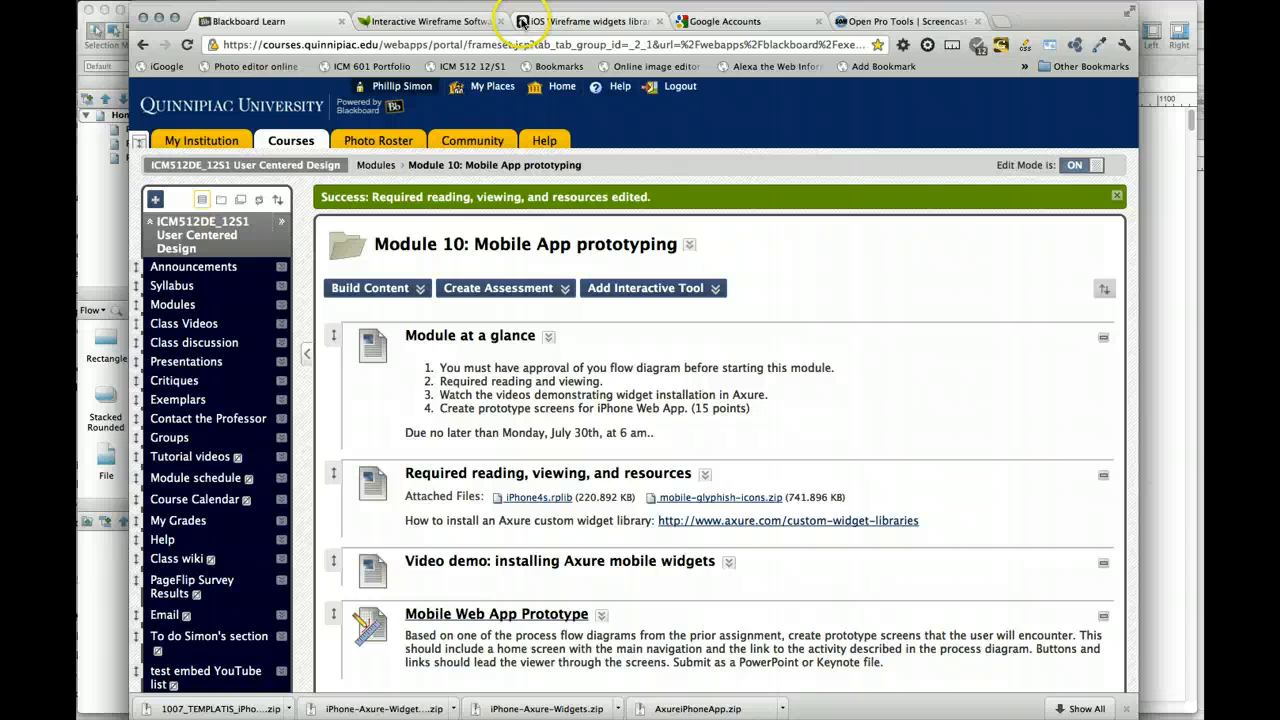
click(430, 20)
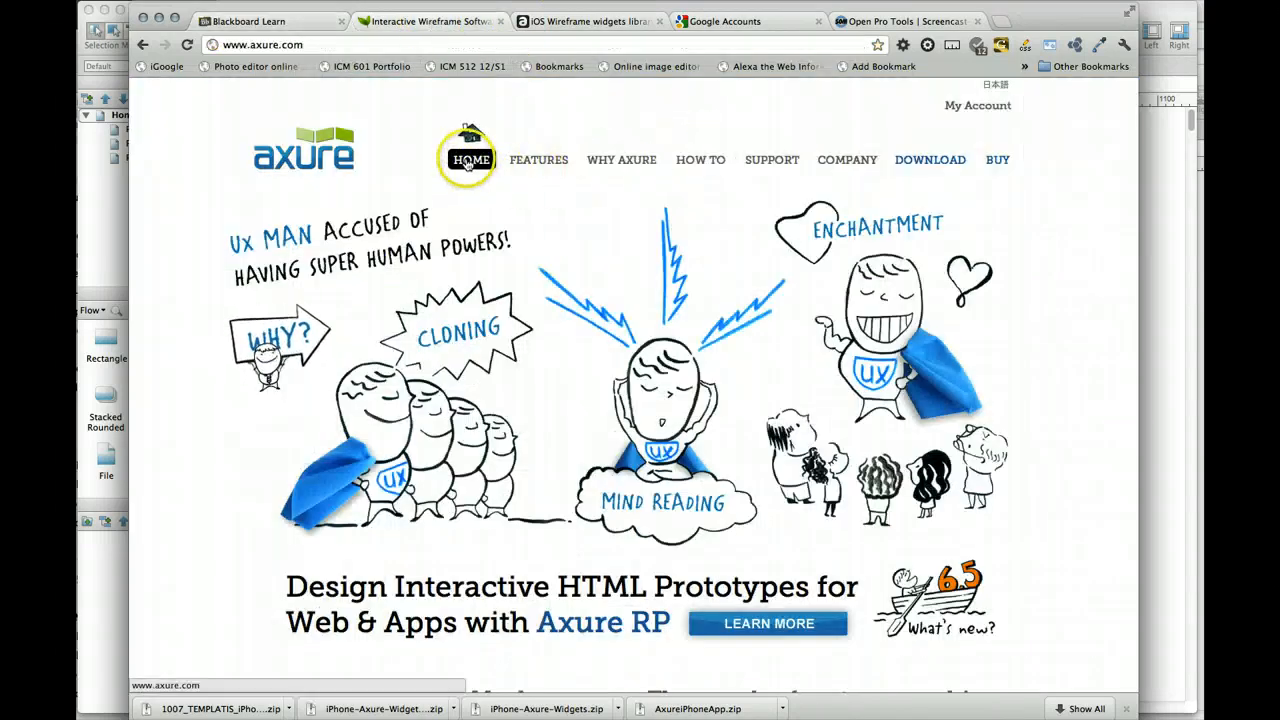
mouse_move(772, 160)
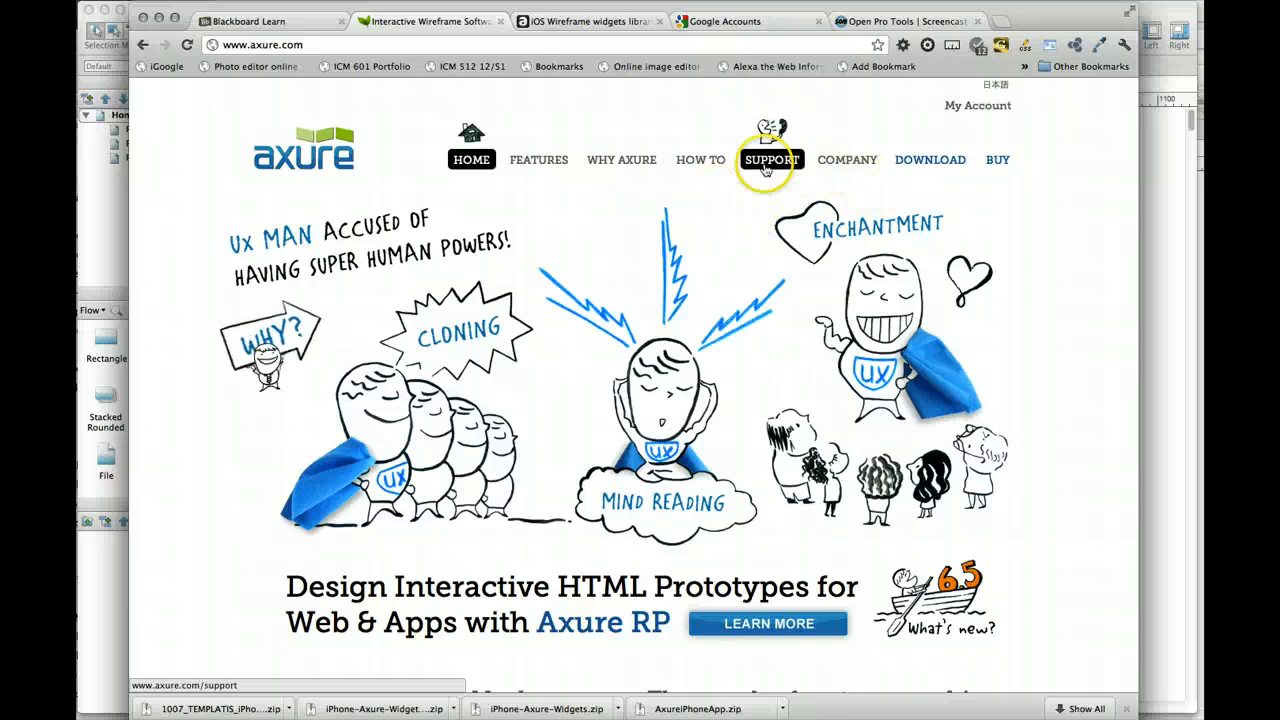
click(700, 160)
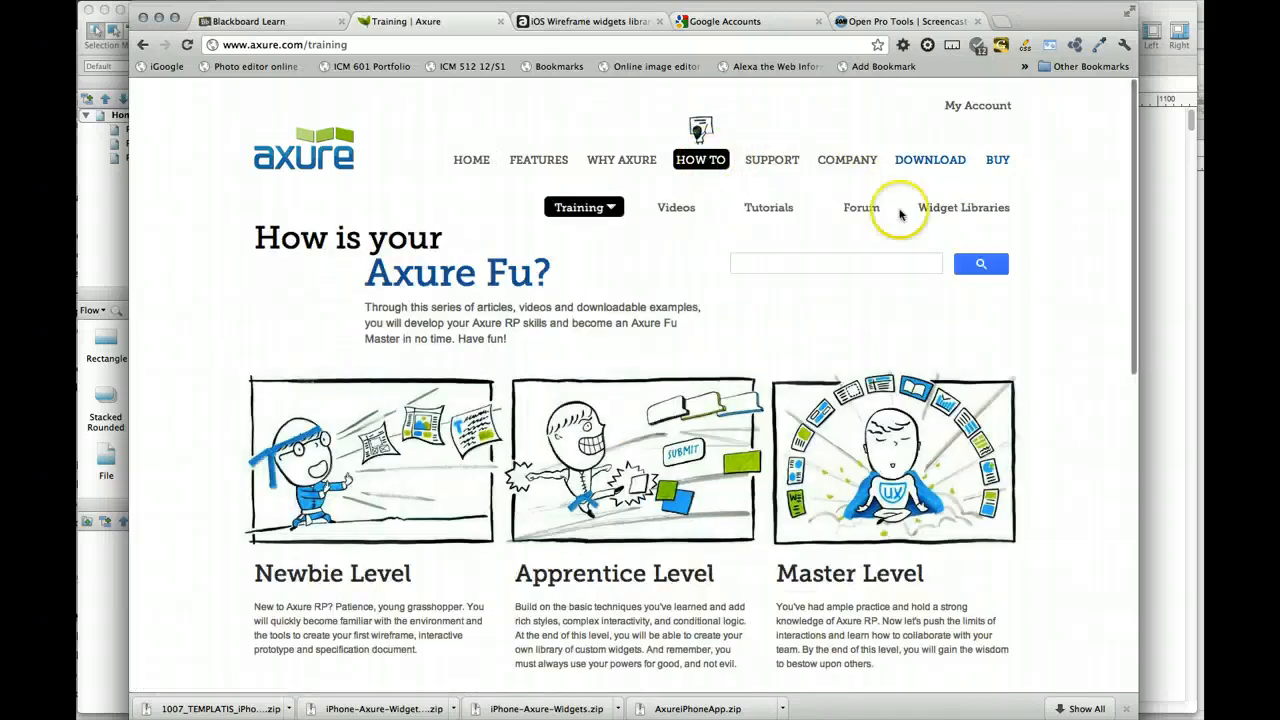
mouse_move(964, 206)
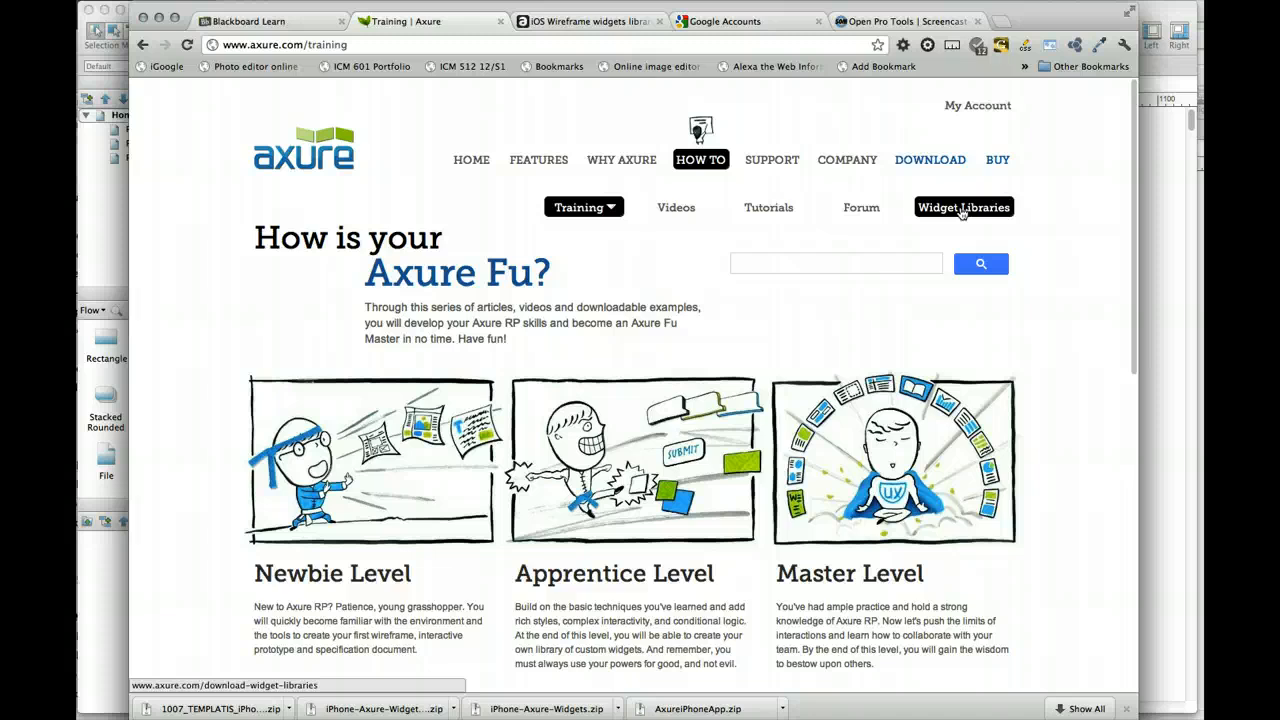
click(964, 206)
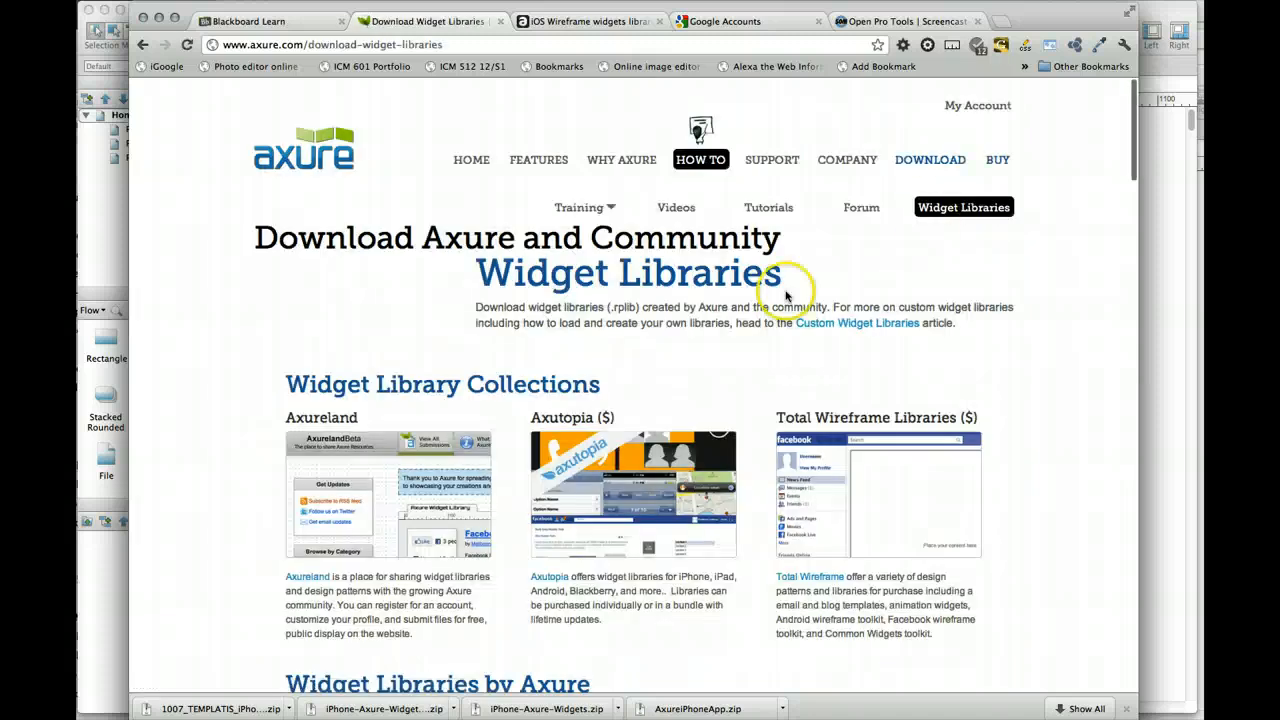
Scroll through the library list (iOS Wireframe, iPad Widget, iPhone UI Elements) and back to the top
scroll(down, 3)
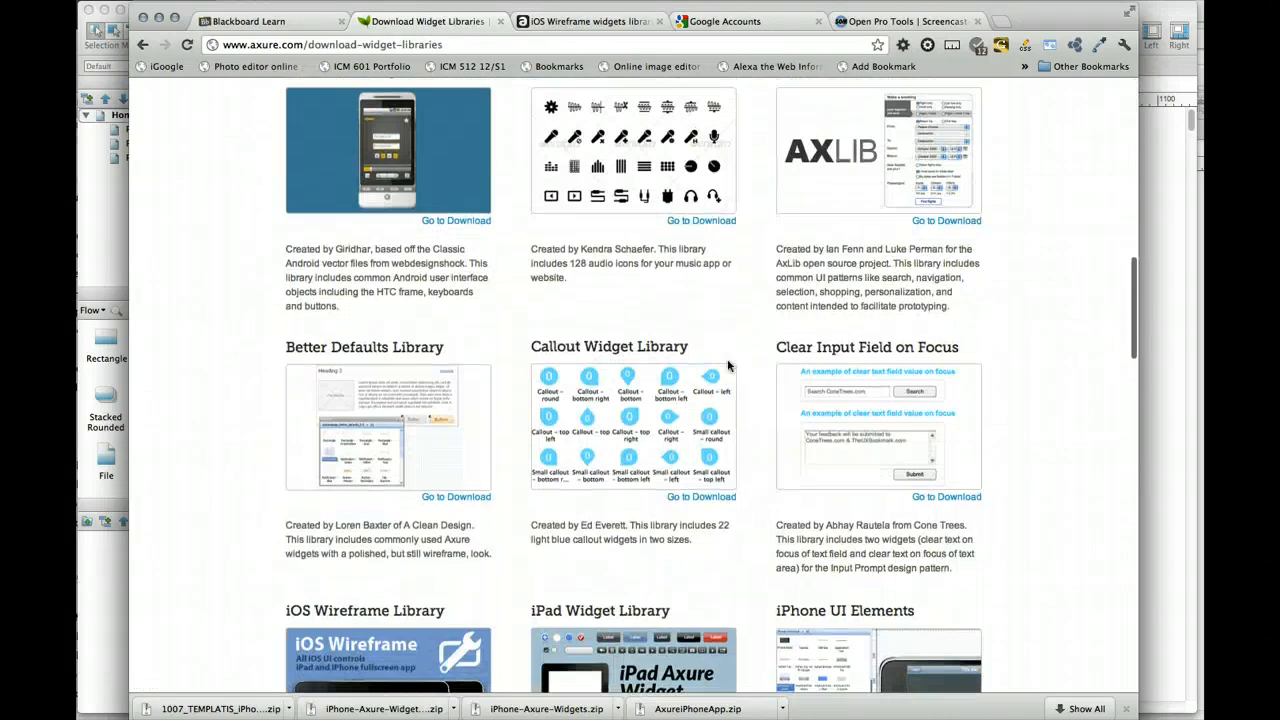
scroll(down, 3)
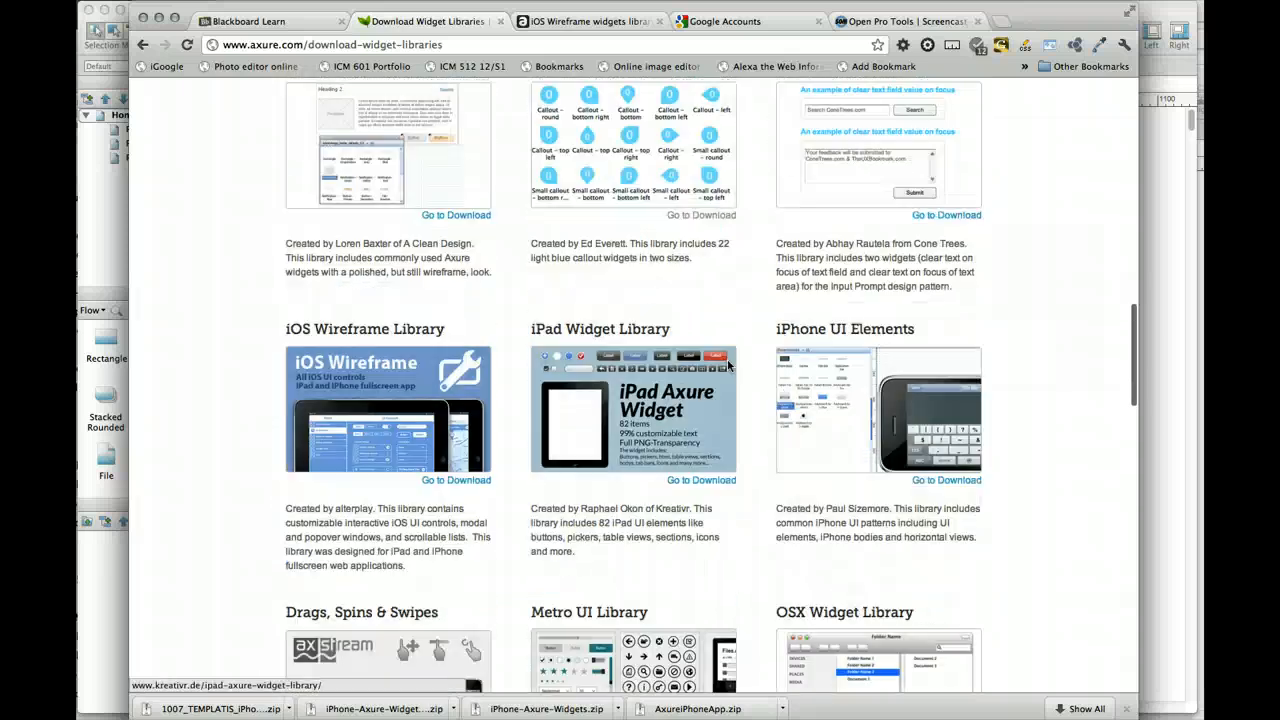
scroll(down, 3)
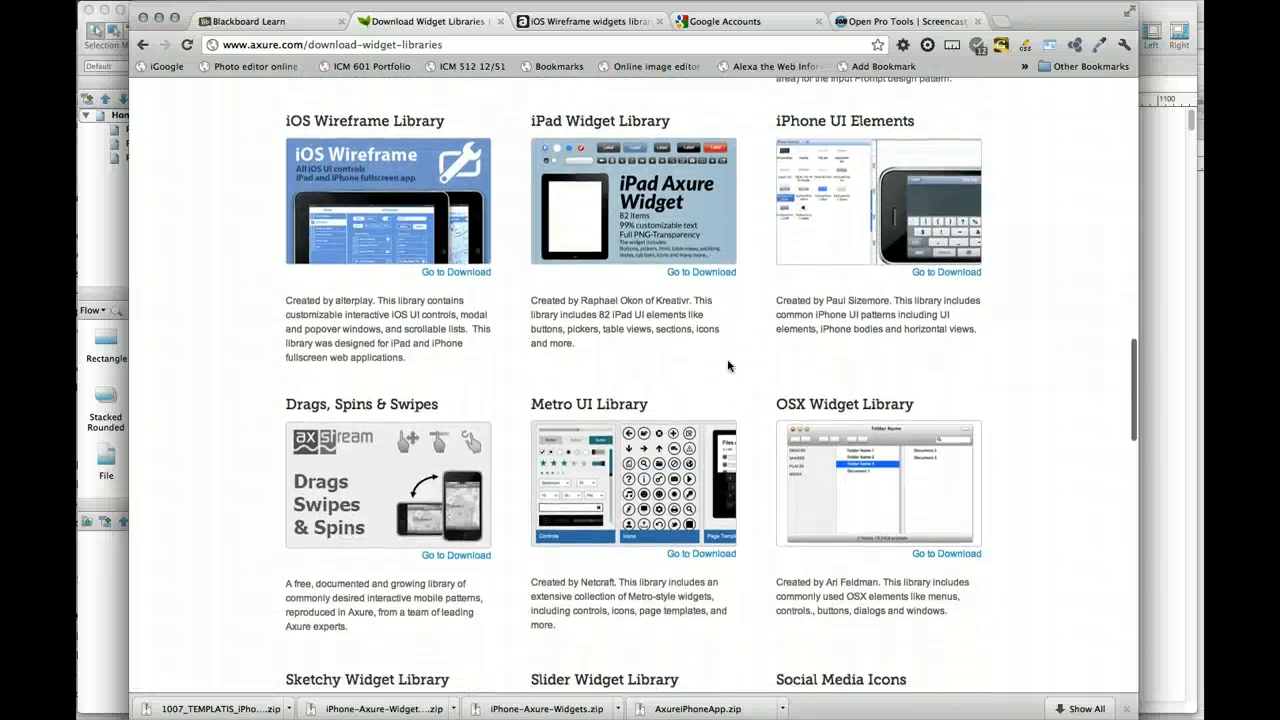
scroll(up, 3)
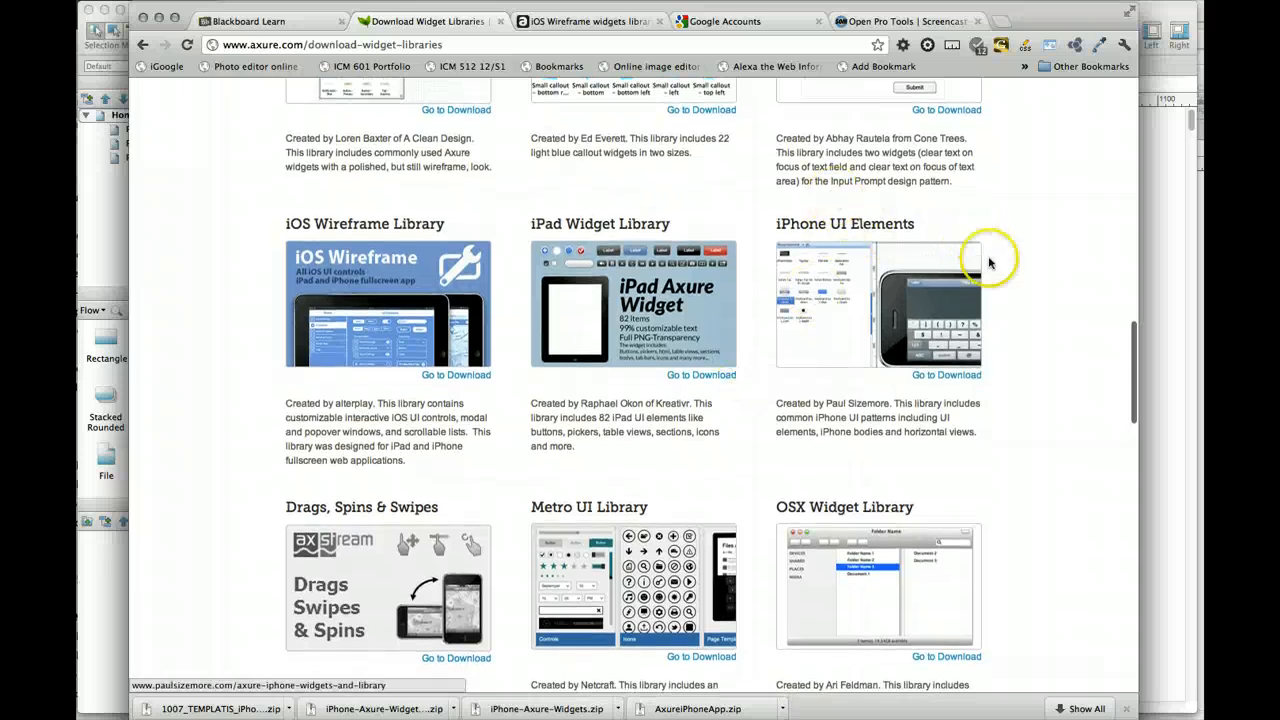
mouse_move(996, 256)
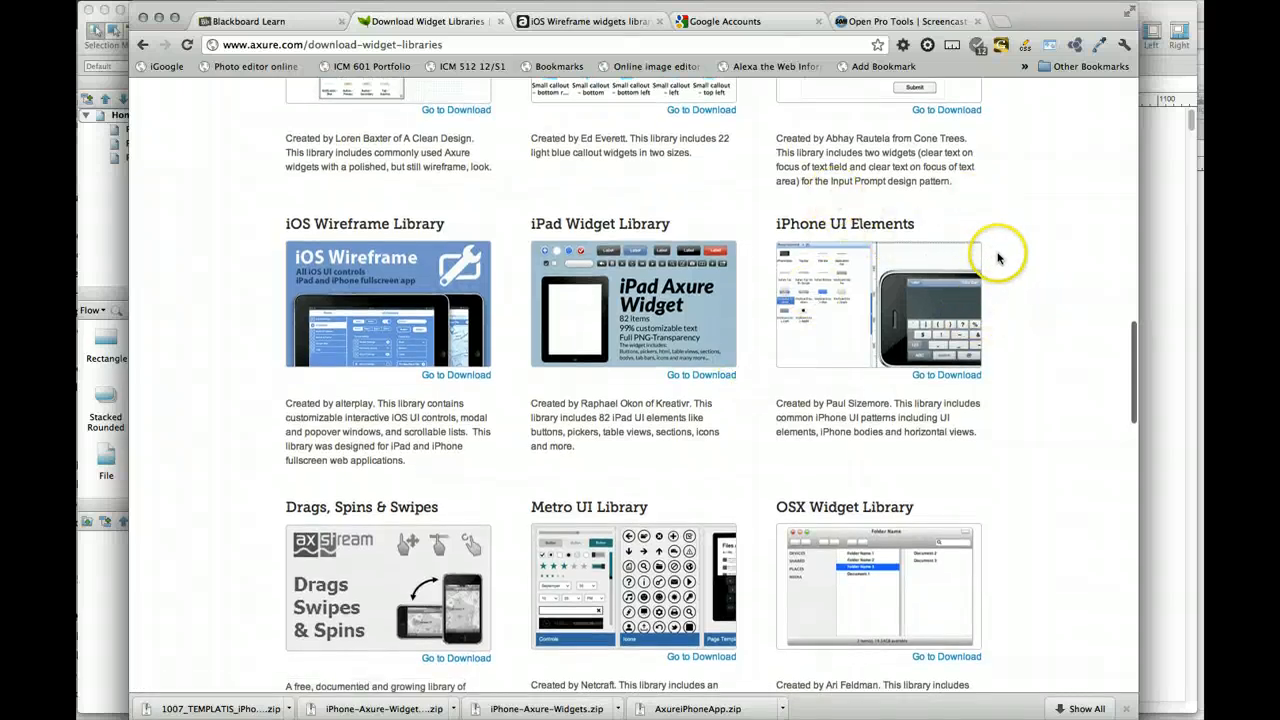
scroll(up, 3)
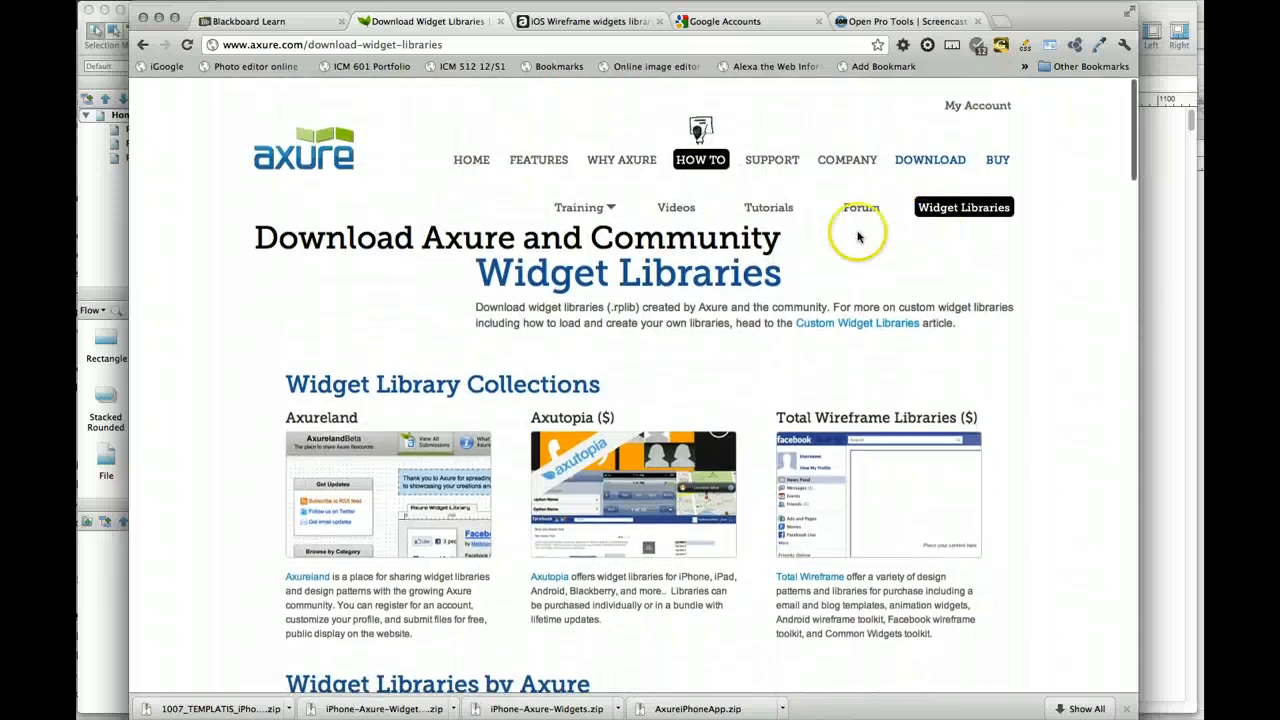
mouse_move(830, 328)
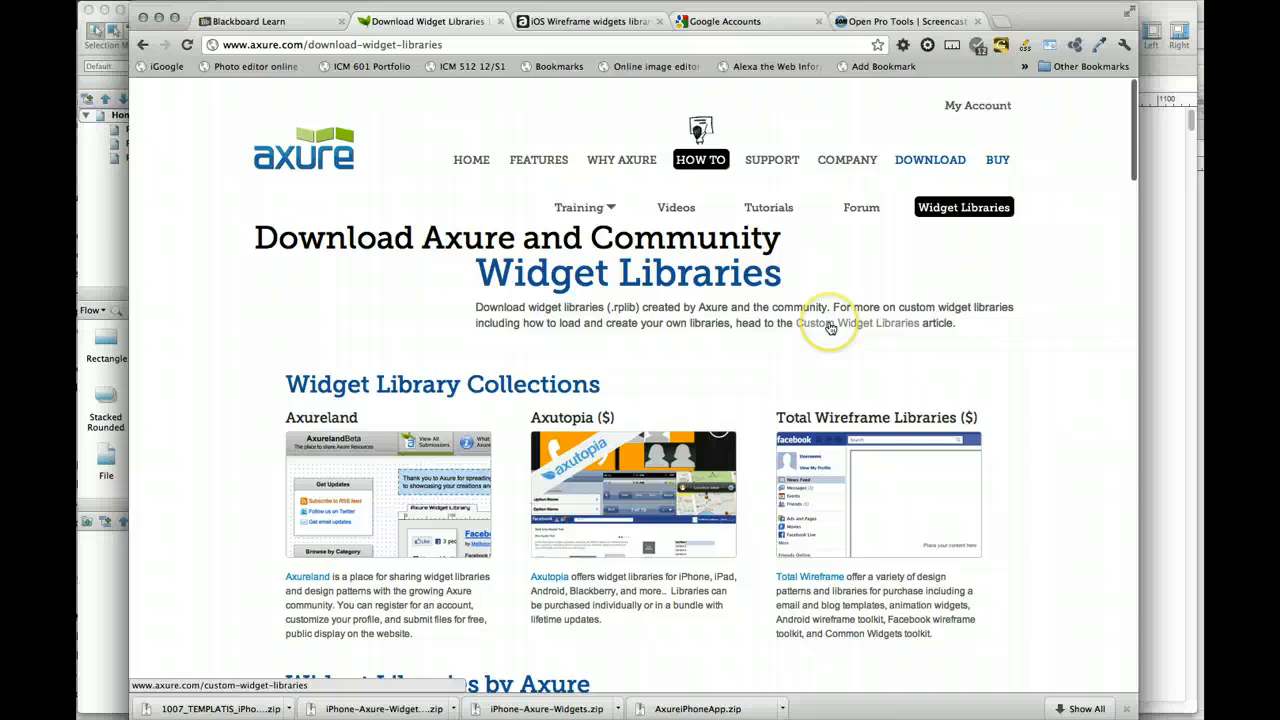
View the Custom Widget Libraries article down to its Load Custom Widget Libraries section
click(820, 324)
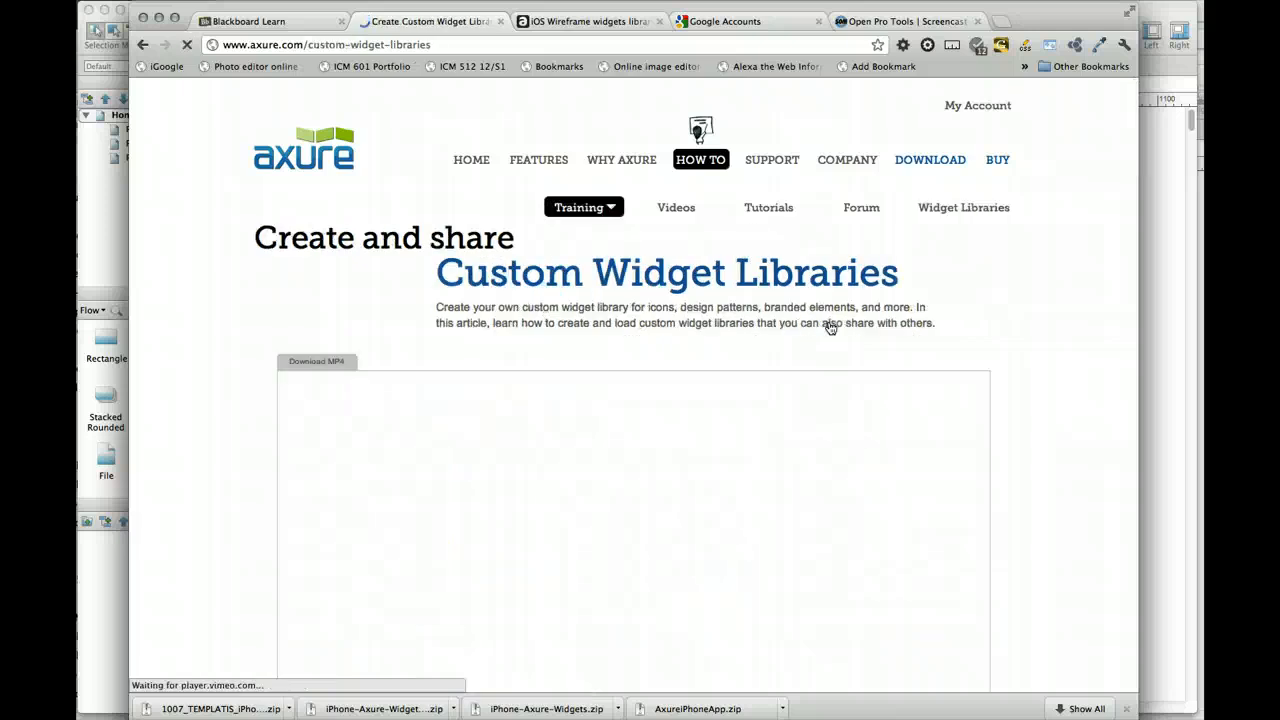
scroll(down, 3)
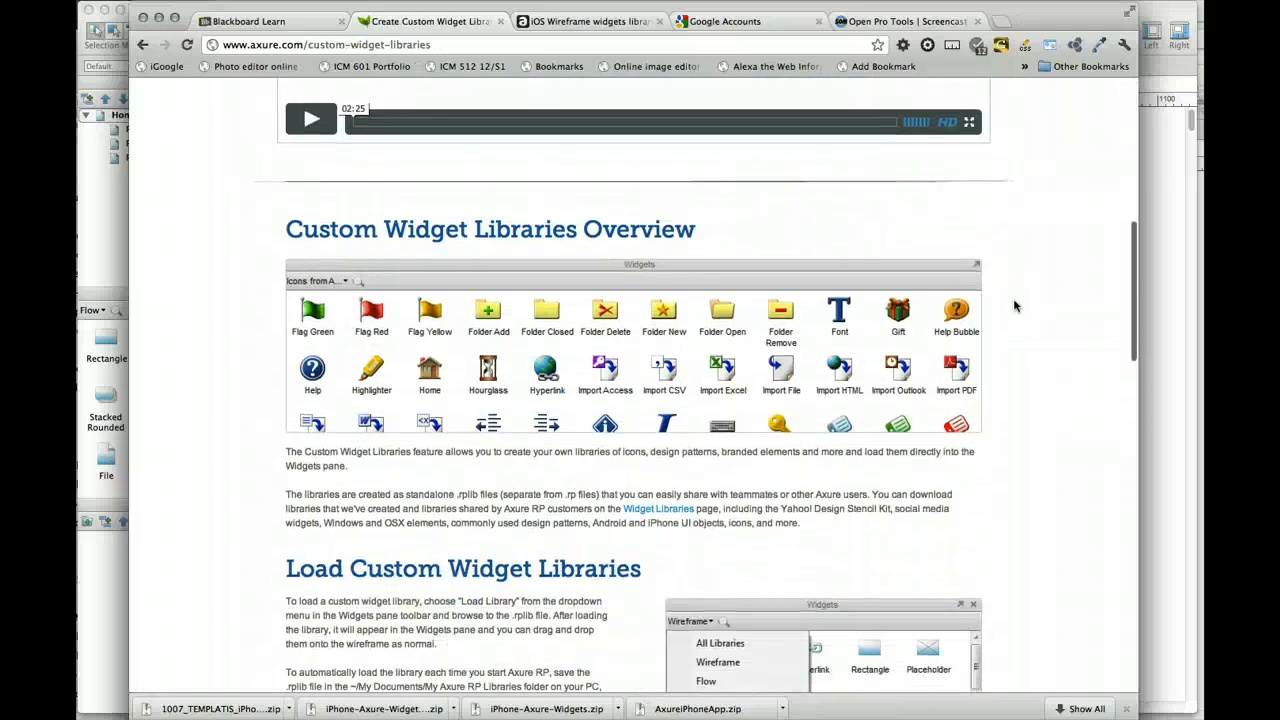
scroll(down, 3)
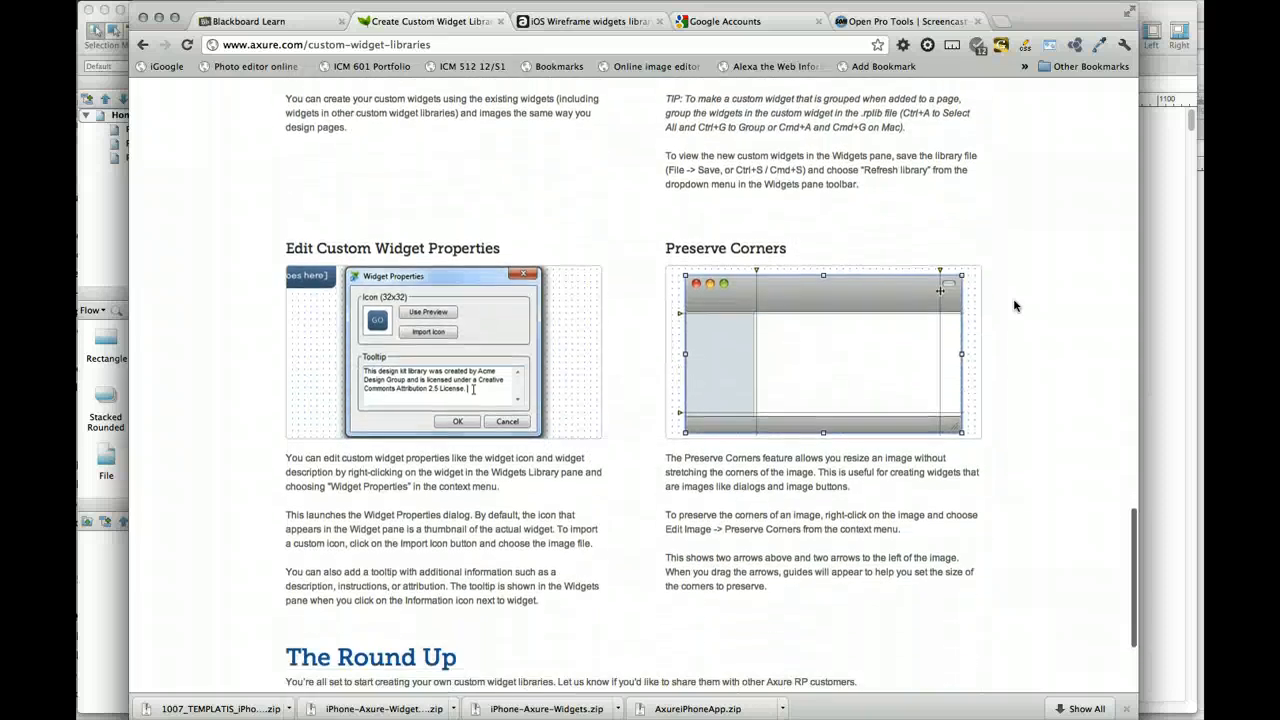
scroll(up, 3)
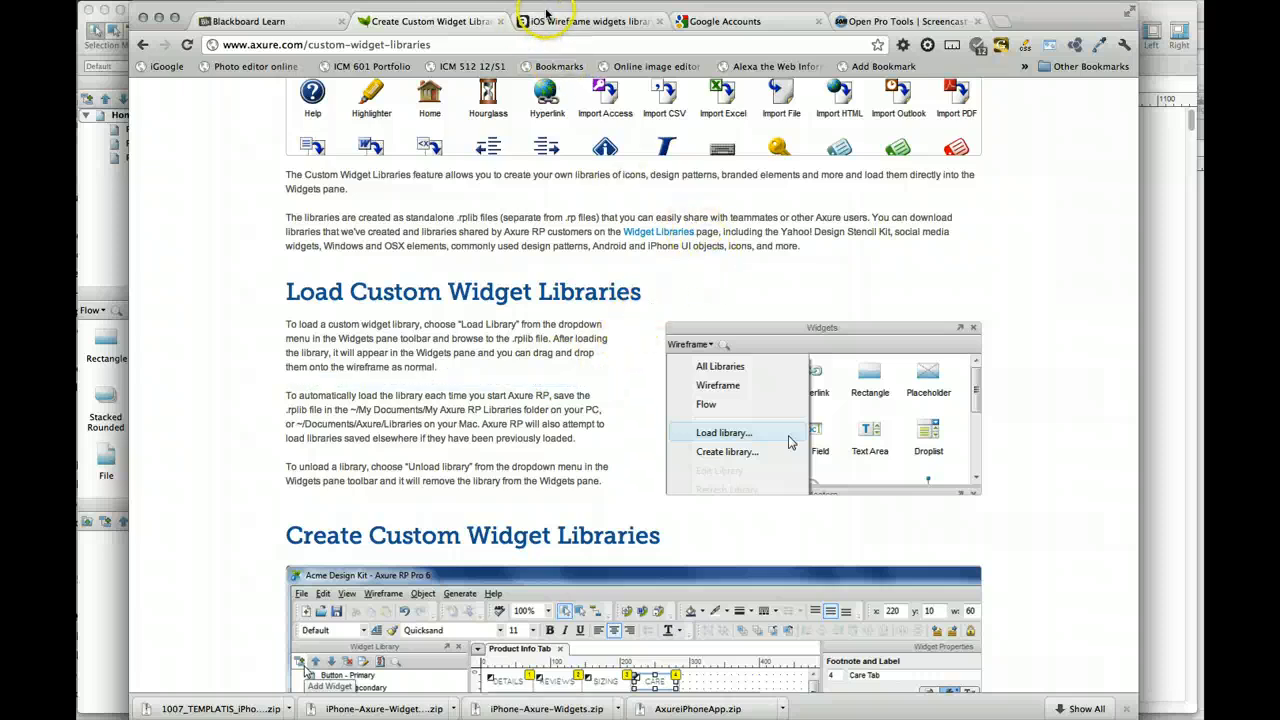
mouse_move(590, 20)
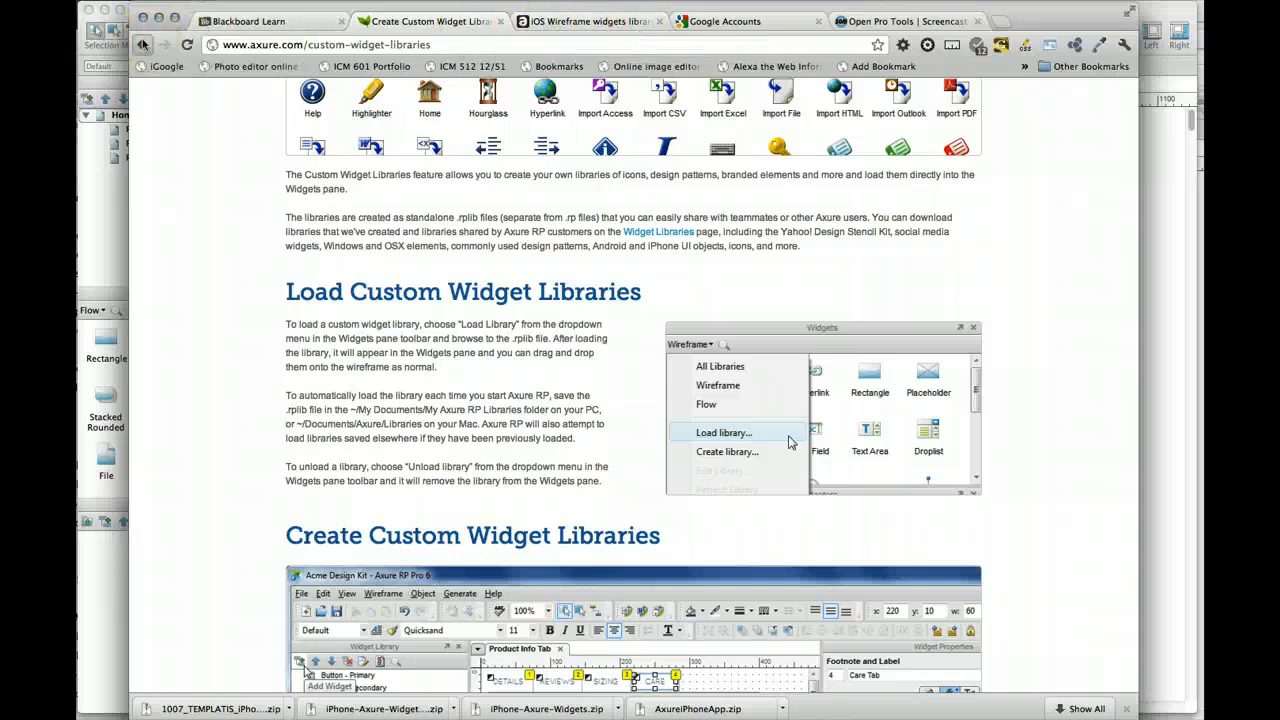
Go back to the library list and reach the iPhone UI Elements download page by Paul Sizemore
click(658, 232)
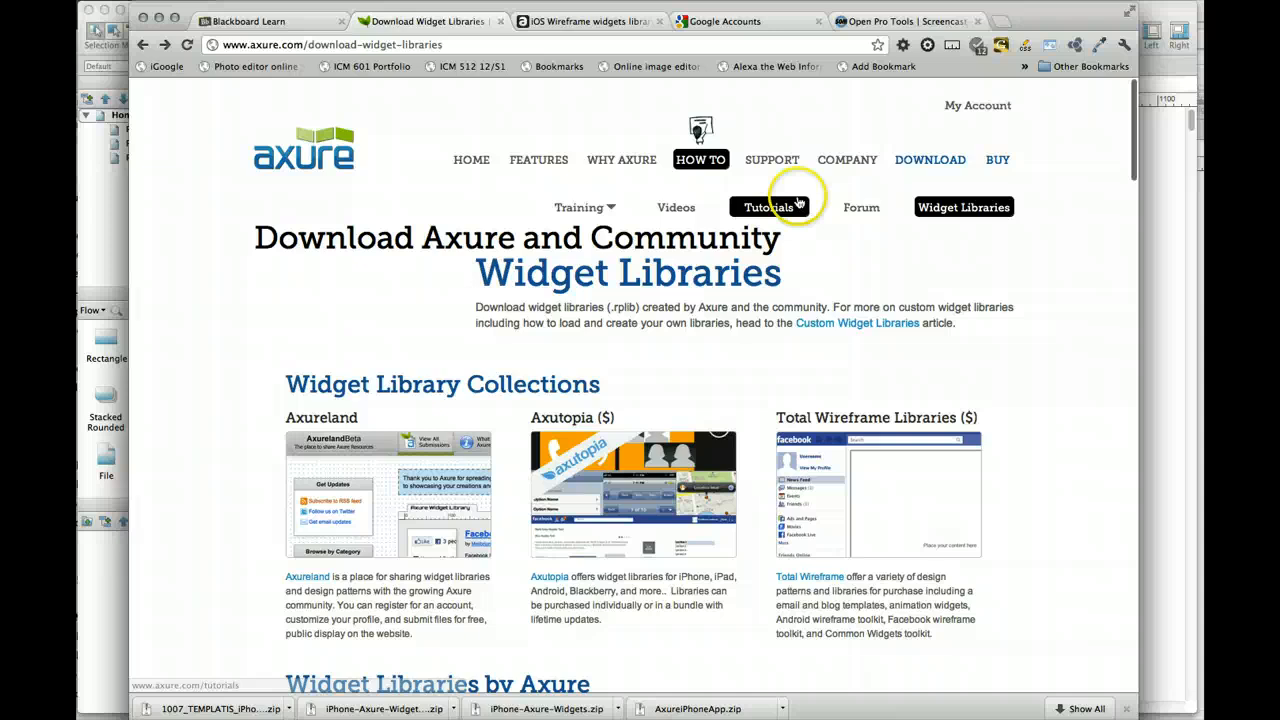
mouse_move(876, 264)
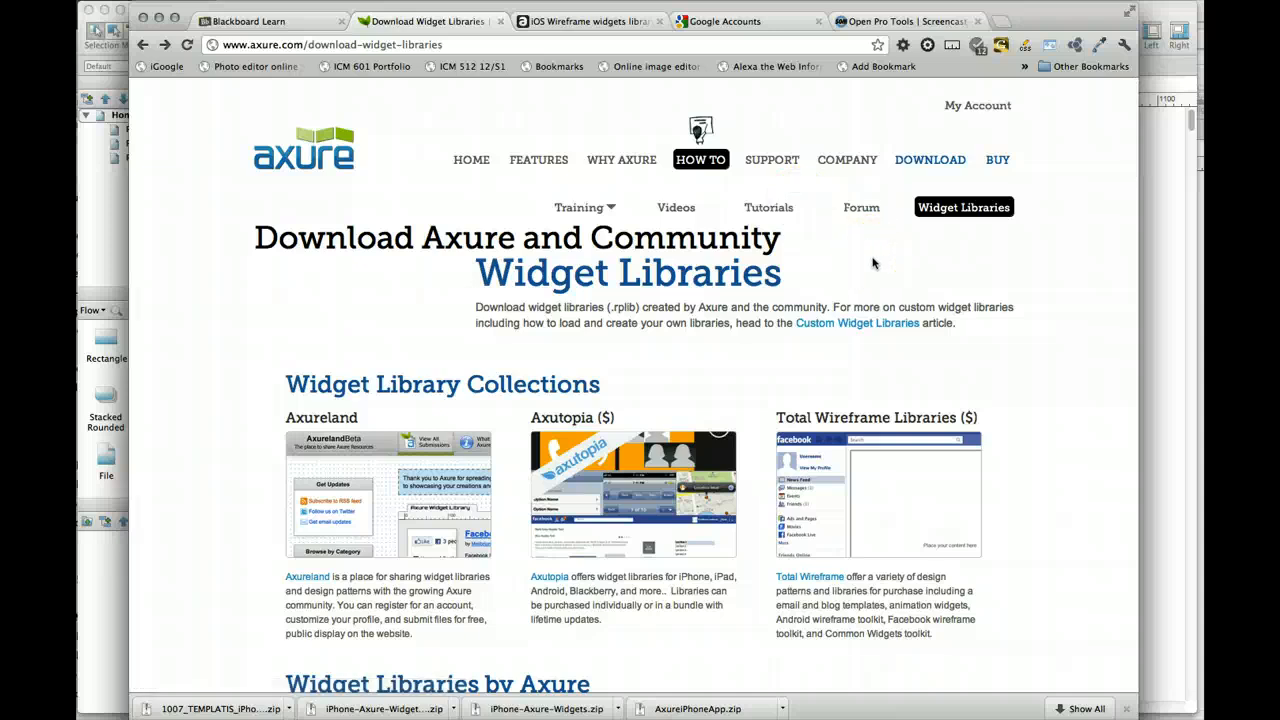
mouse_move(944, 240)
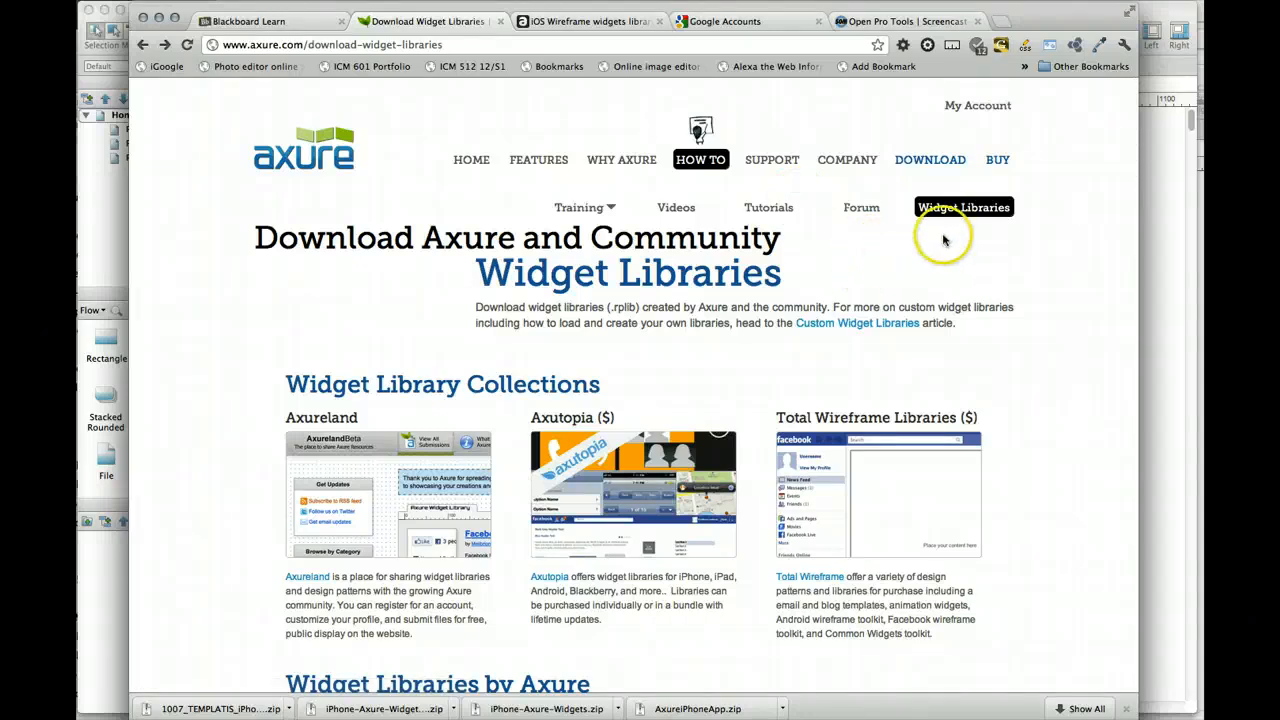
scroll(down, 3)
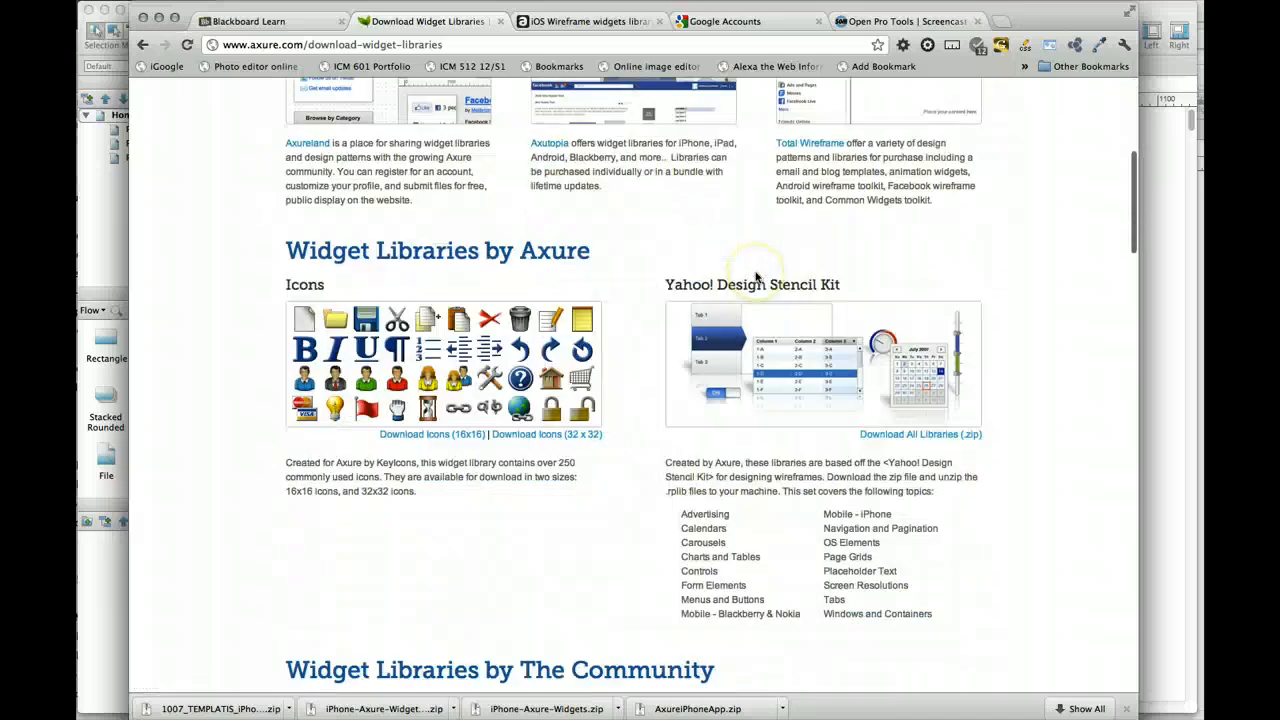
scroll(down, 3)
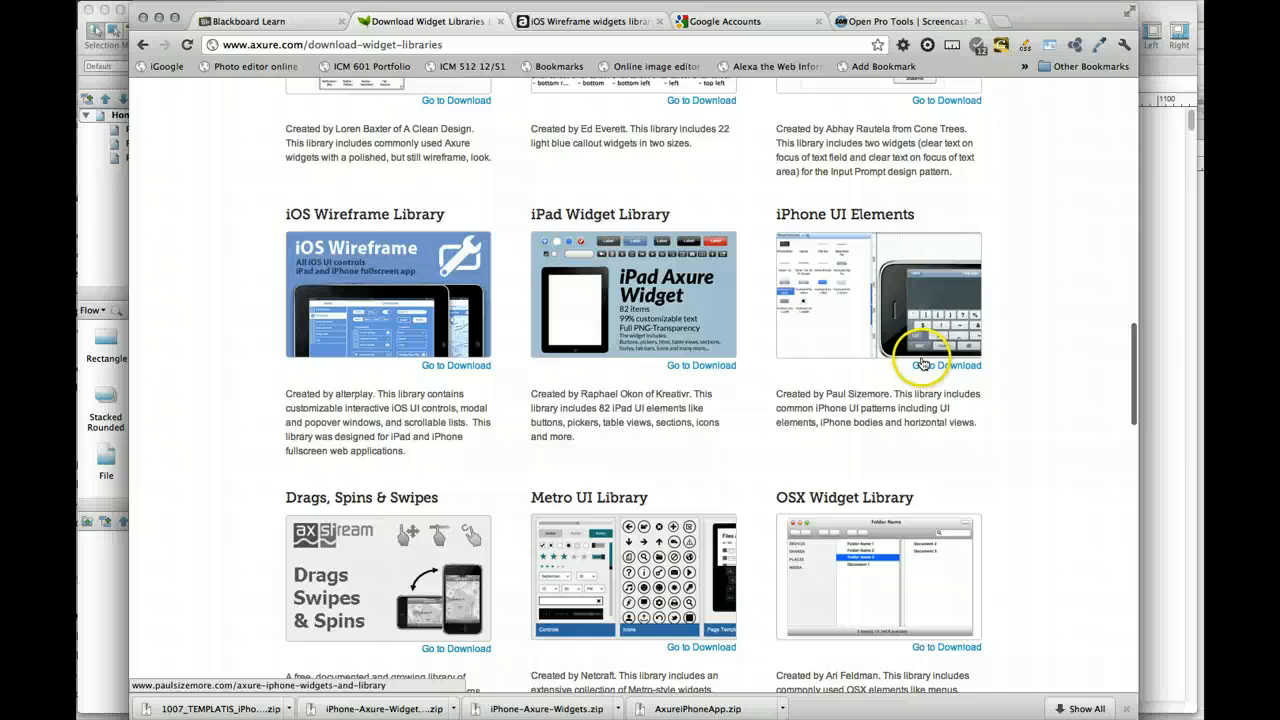
click(944, 364)
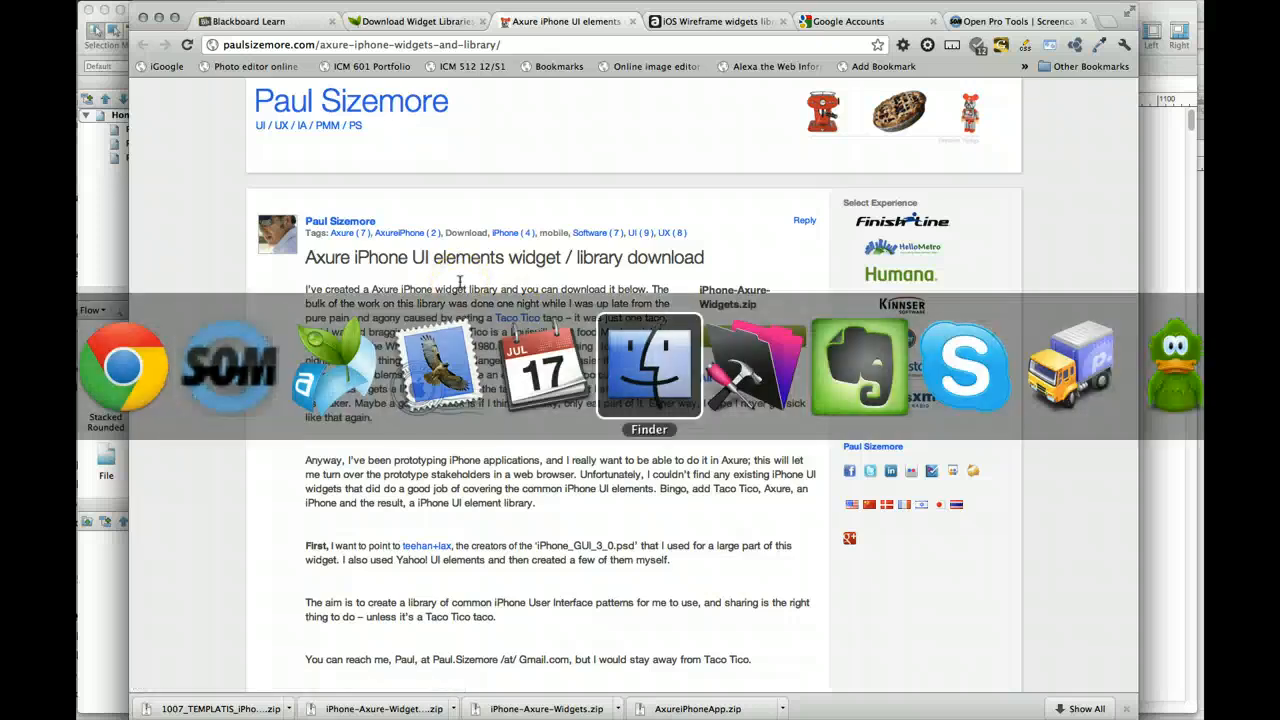
In Finder, show the Libraries folder with iPhone-Axure-Widgets (1) expanded to its three .rplib files, then return to Axure
click(648, 364)
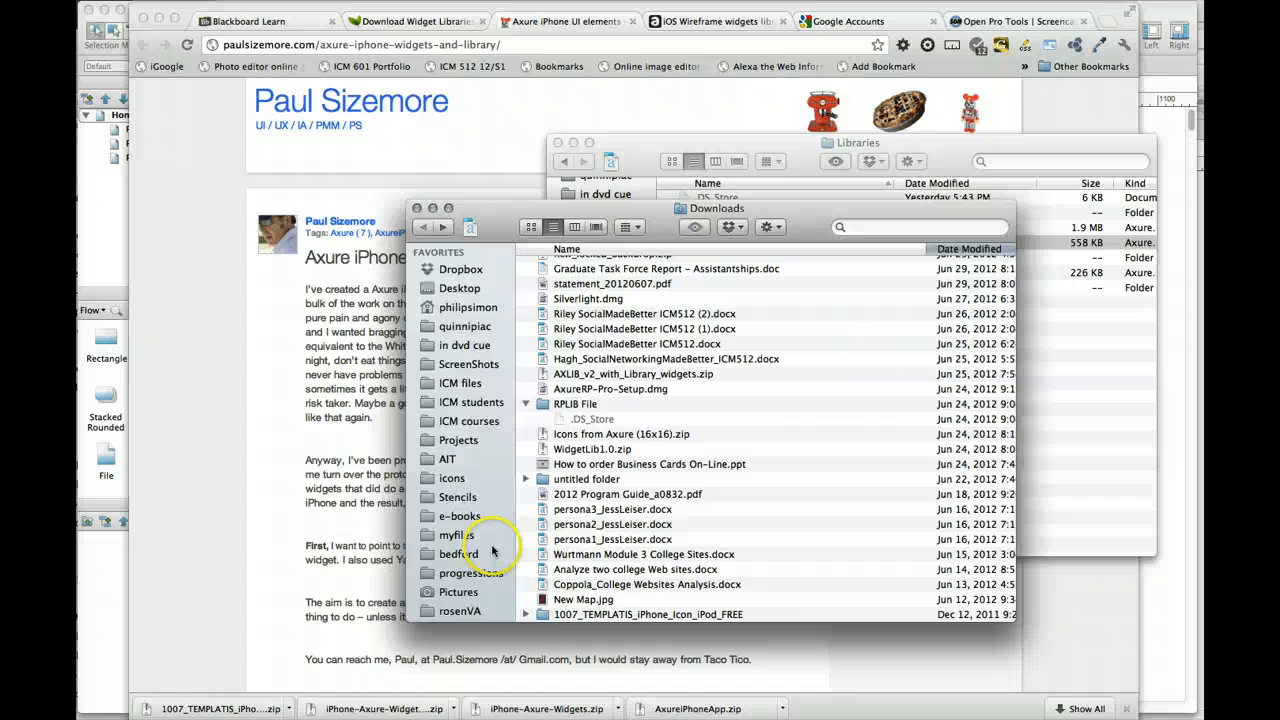
scroll(down, 3)
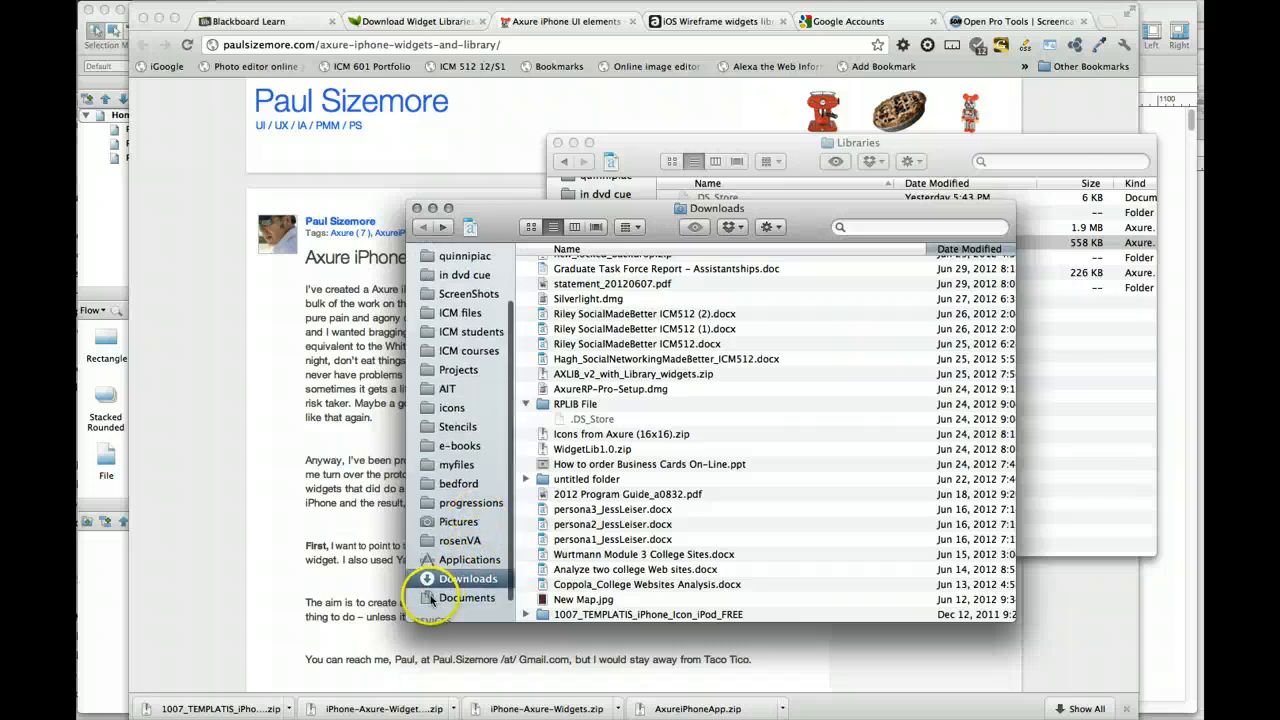
click(468, 596)
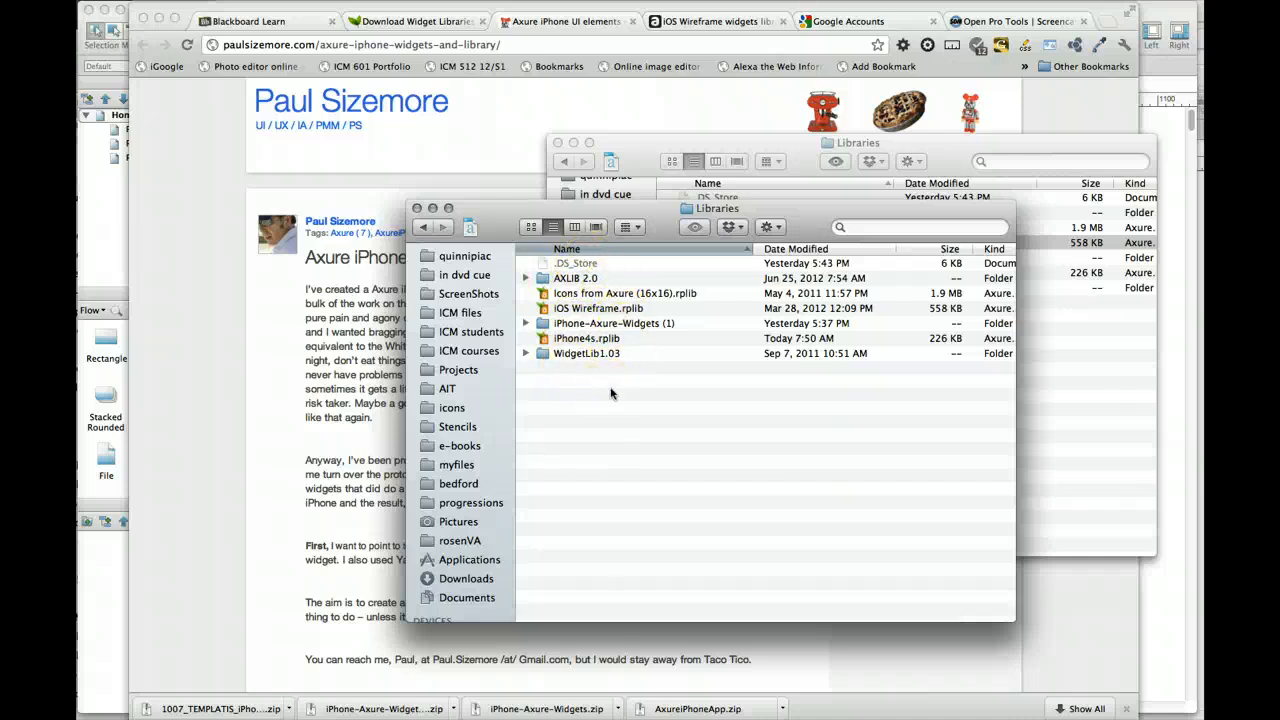
click(614, 324)
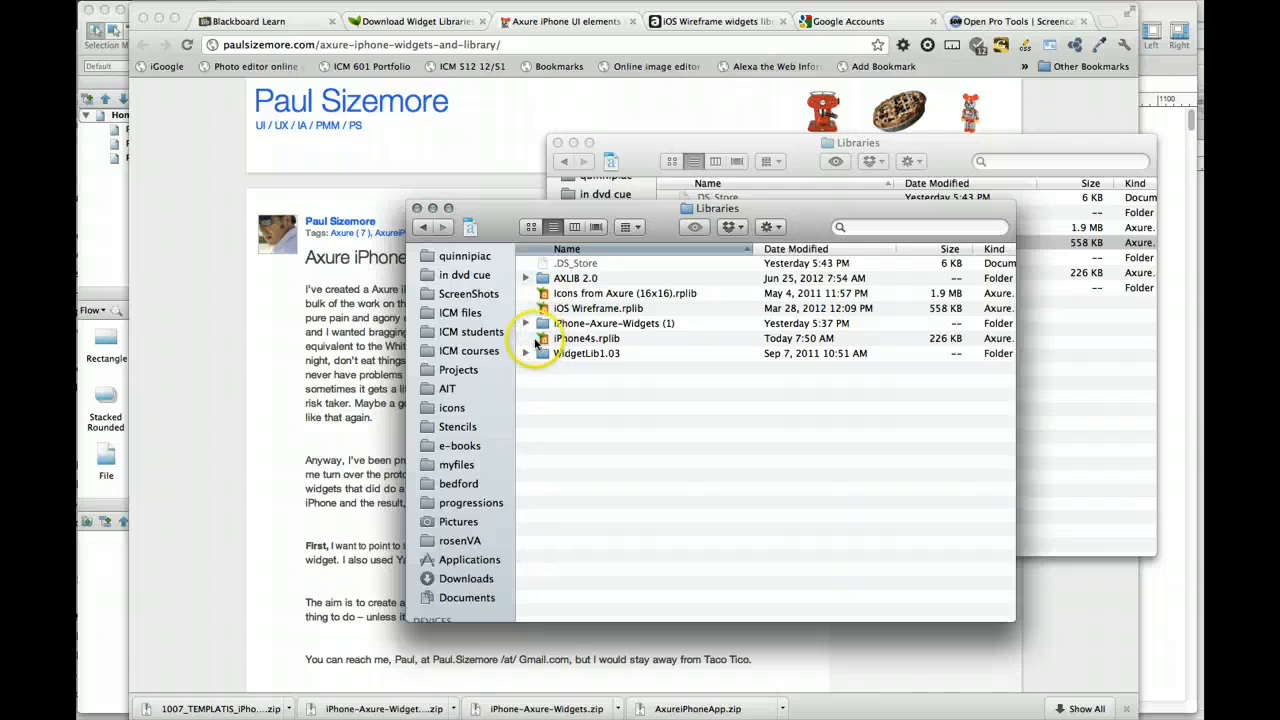
click(526, 324)
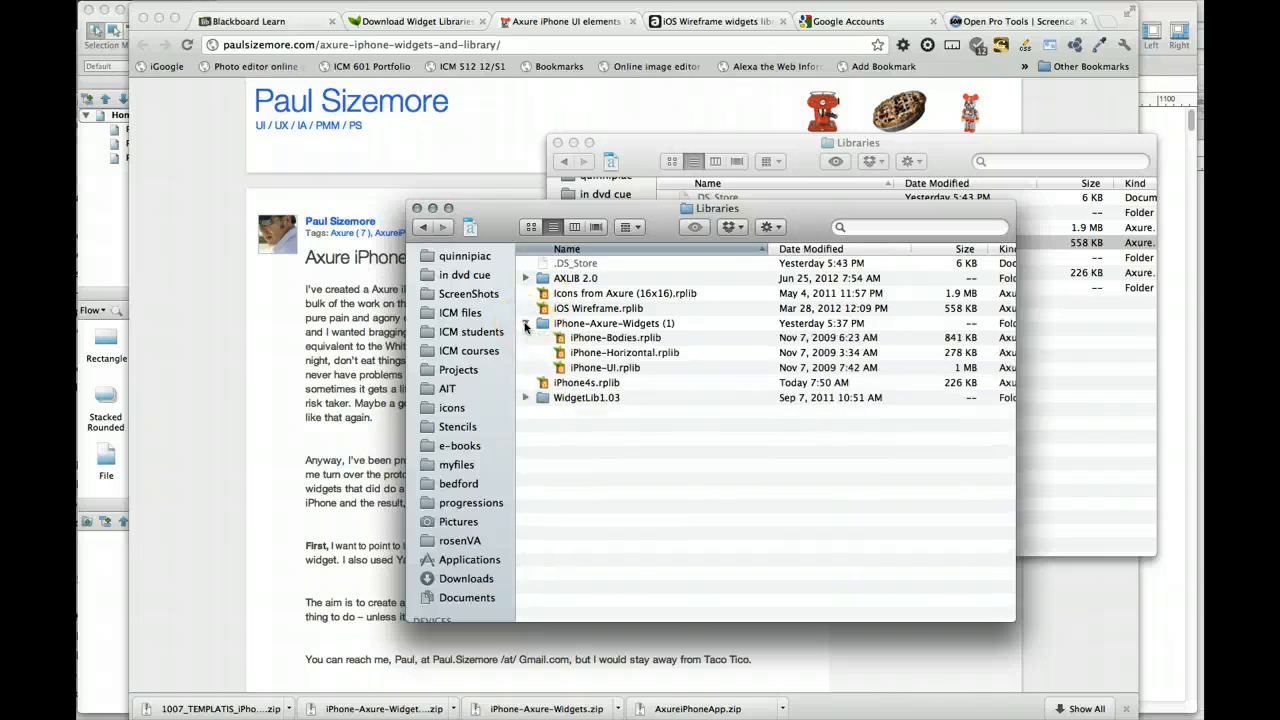
click(472, 350)
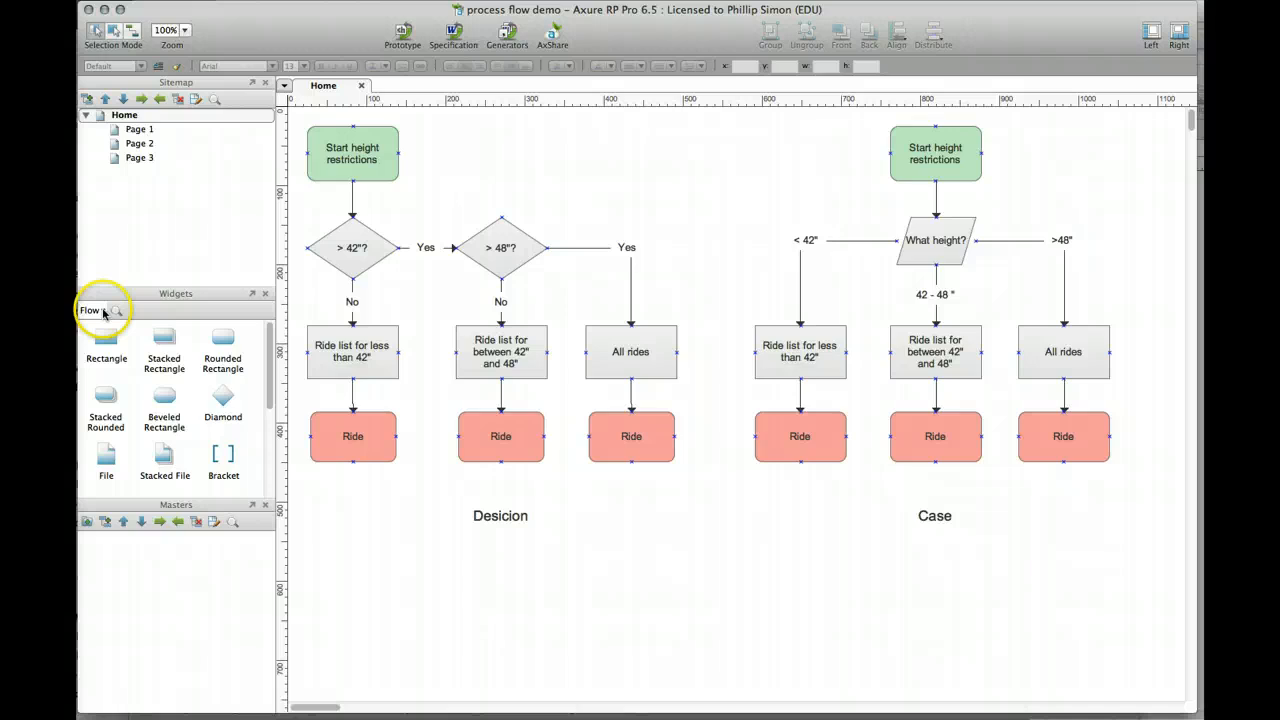
Start Load Library from the Widgets dropdown and browse to the iPhone-Axure-Widgets (1) folder
click(90, 310)
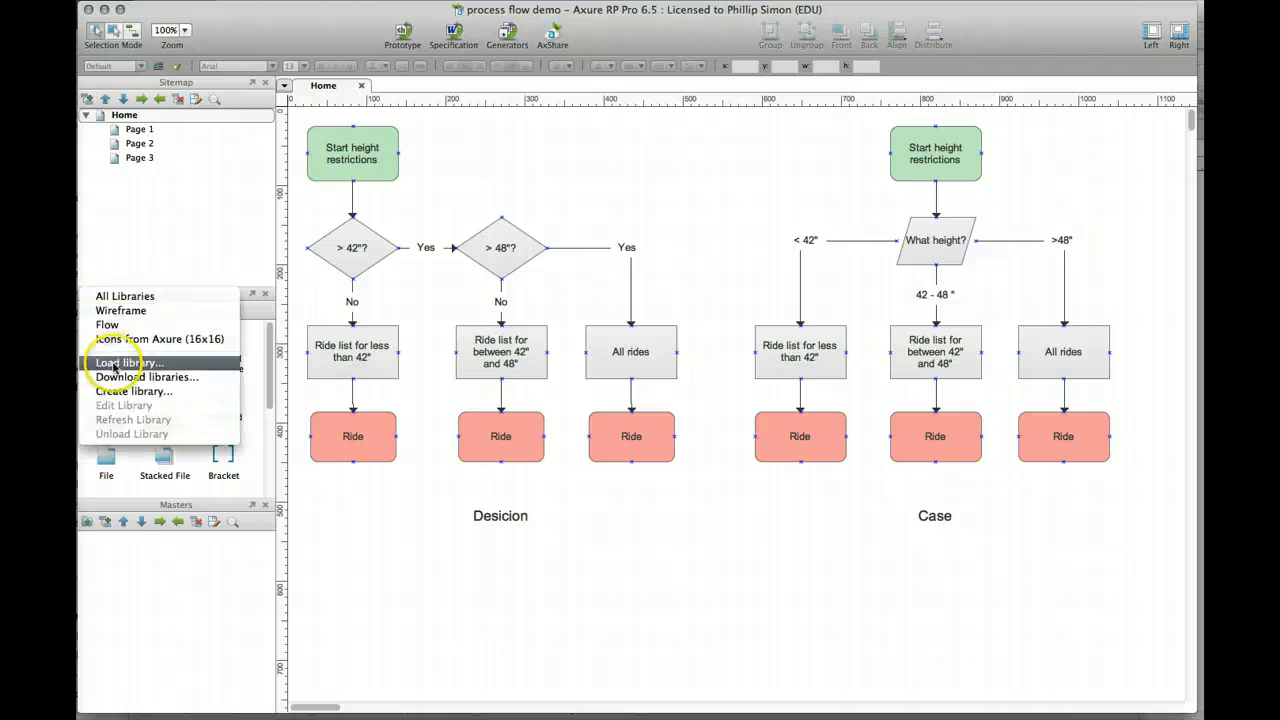
click(128, 362)
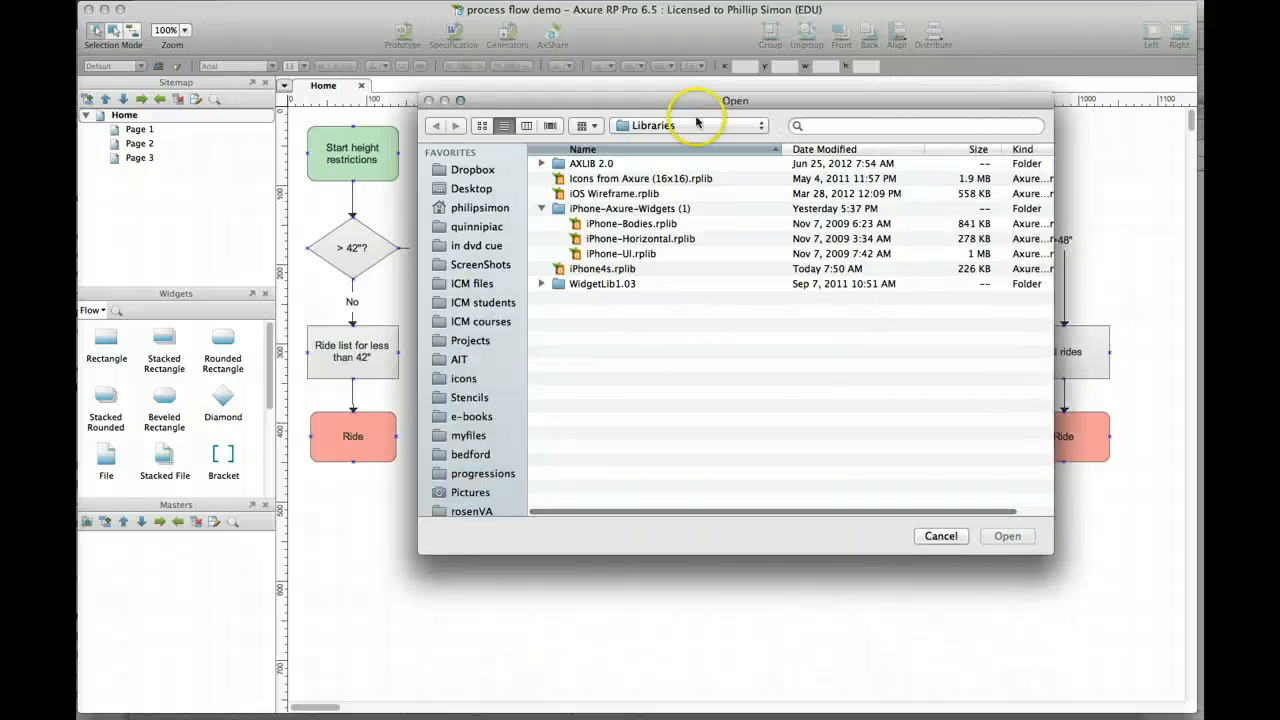
click(690, 124)
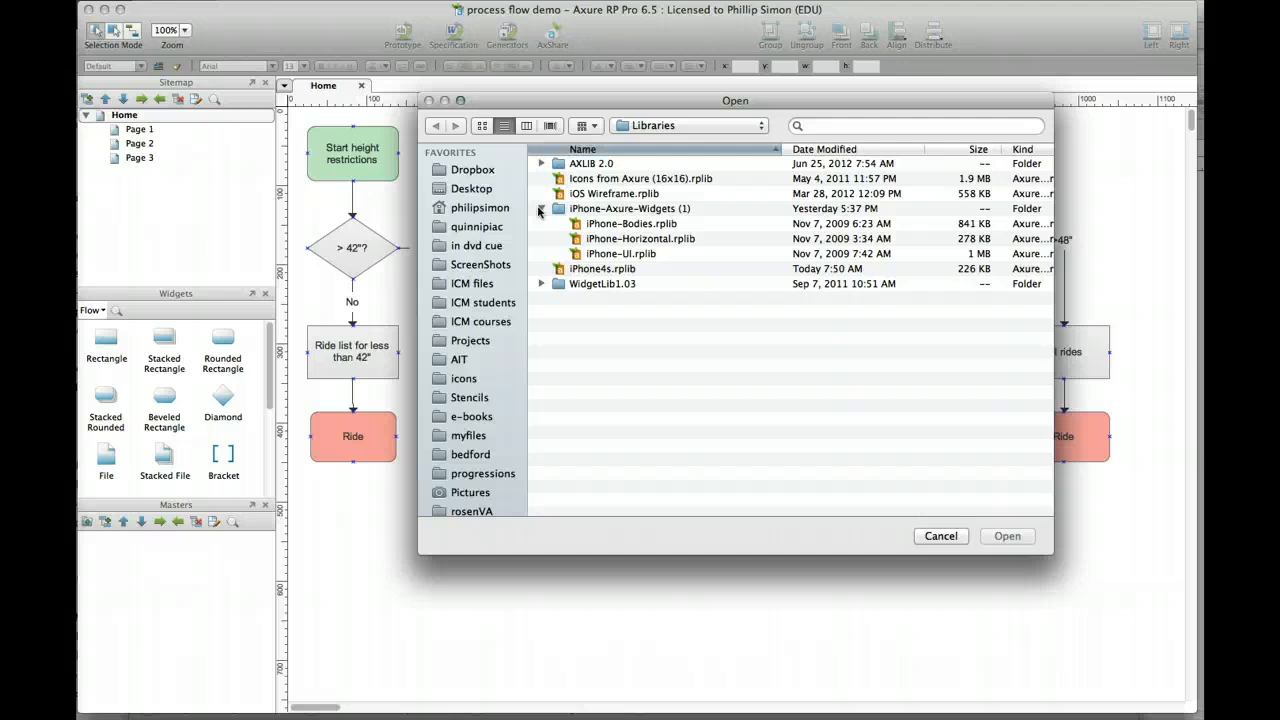
click(540, 208)
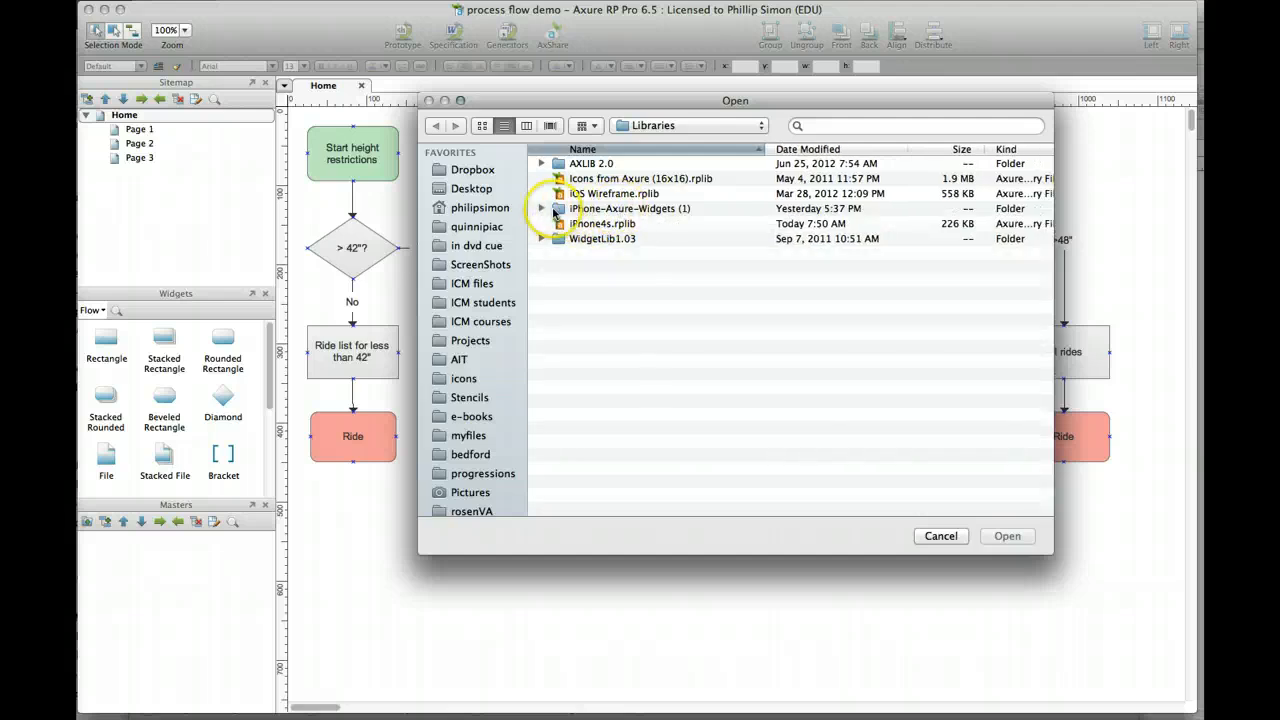
click(542, 208)
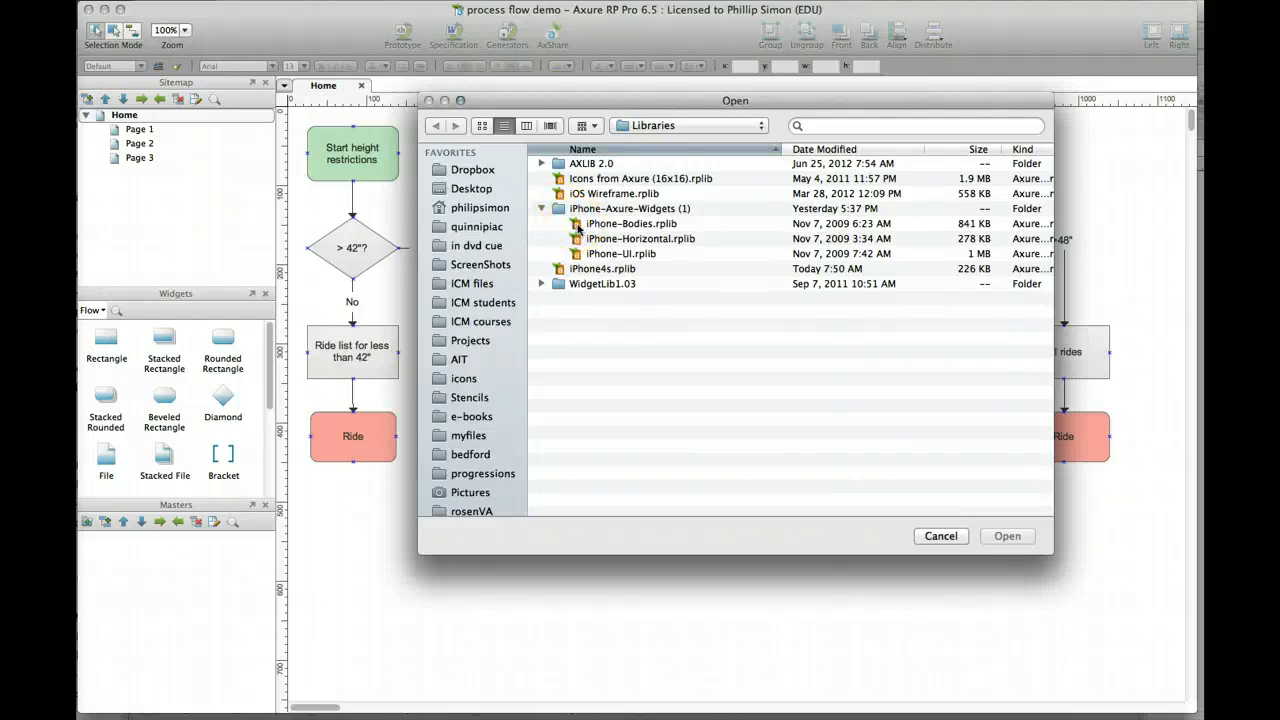
Load the iPhone-Bodies, iPhone-Horizontal and iPhone-UI library files together
click(632, 224)
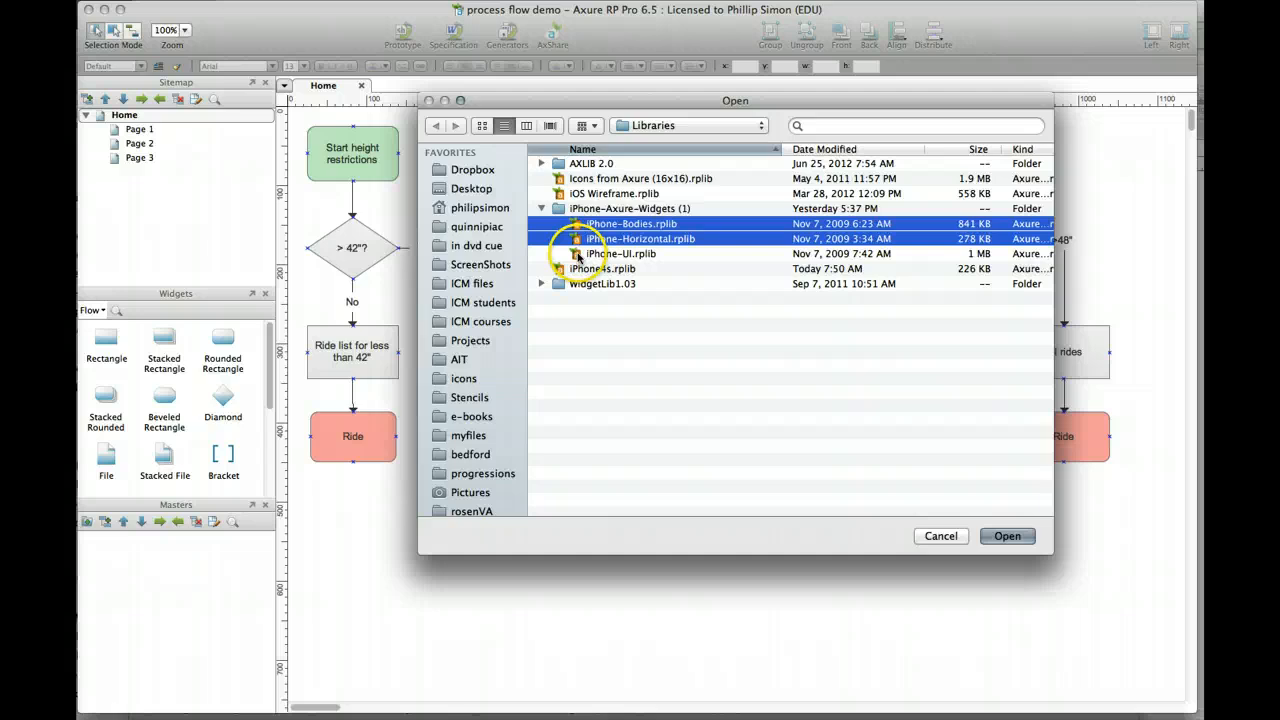
click(620, 252)
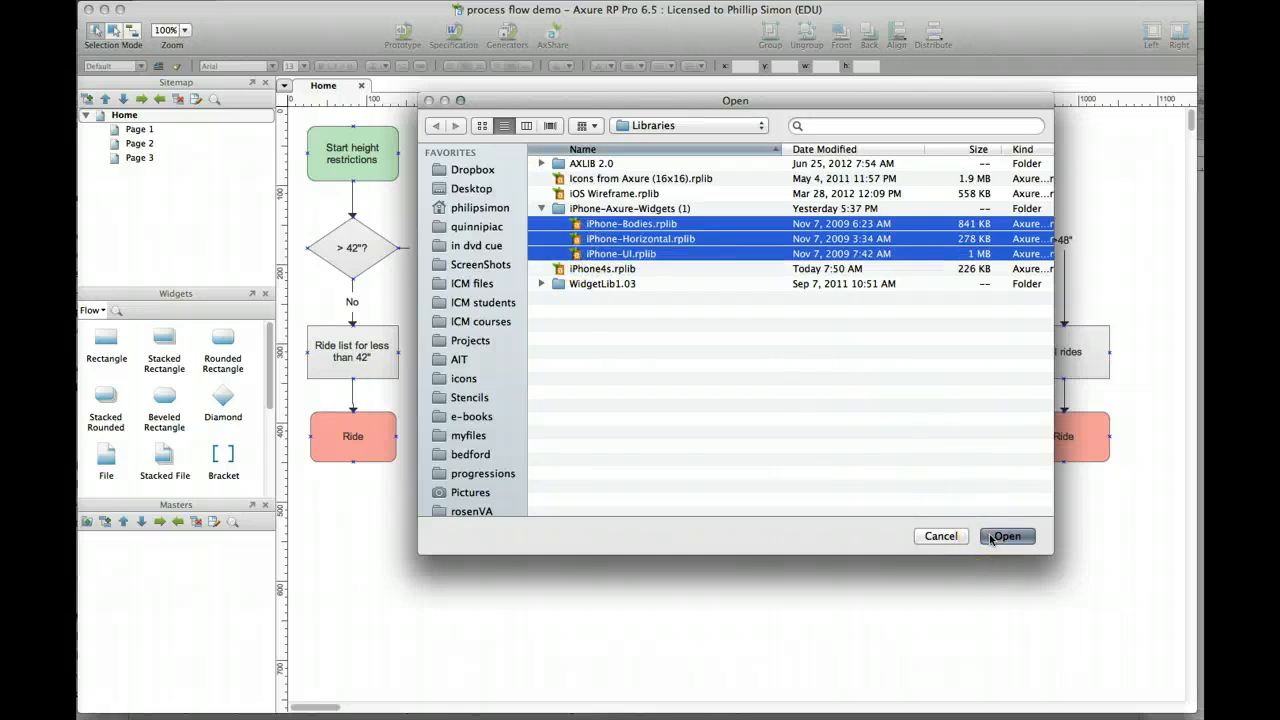
click(1006, 536)
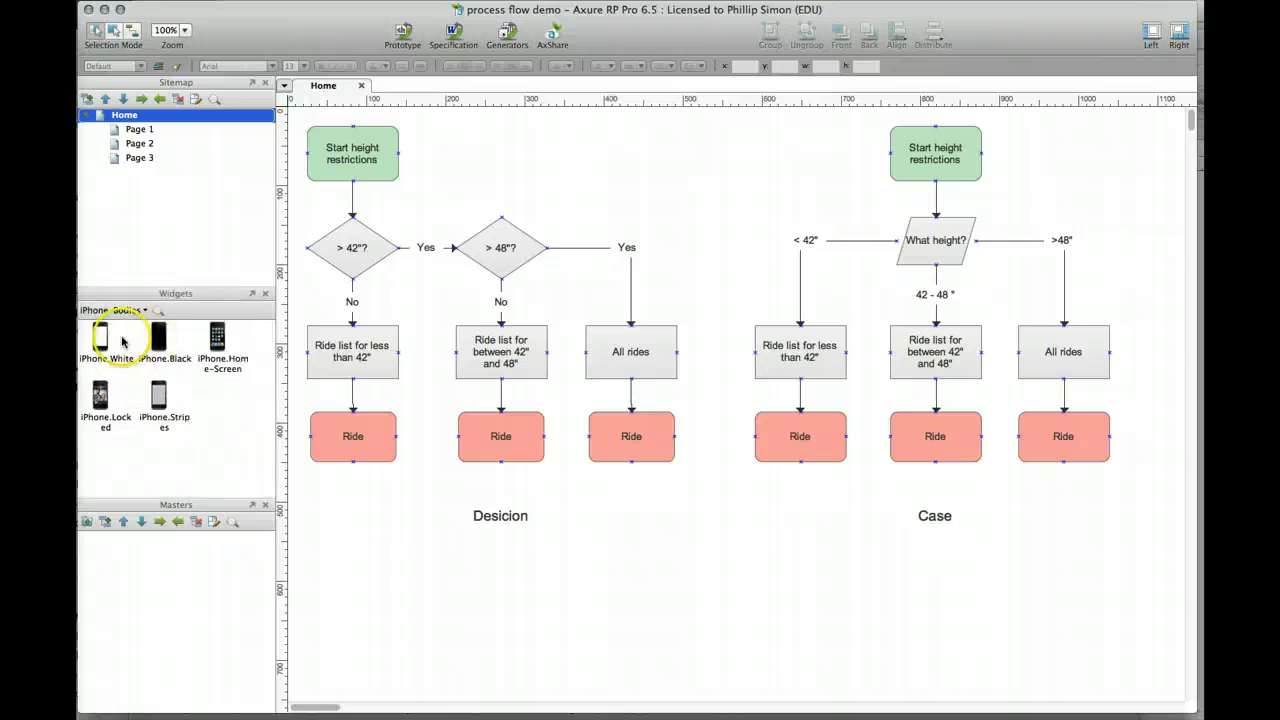
drag(104, 336, 616, 440)
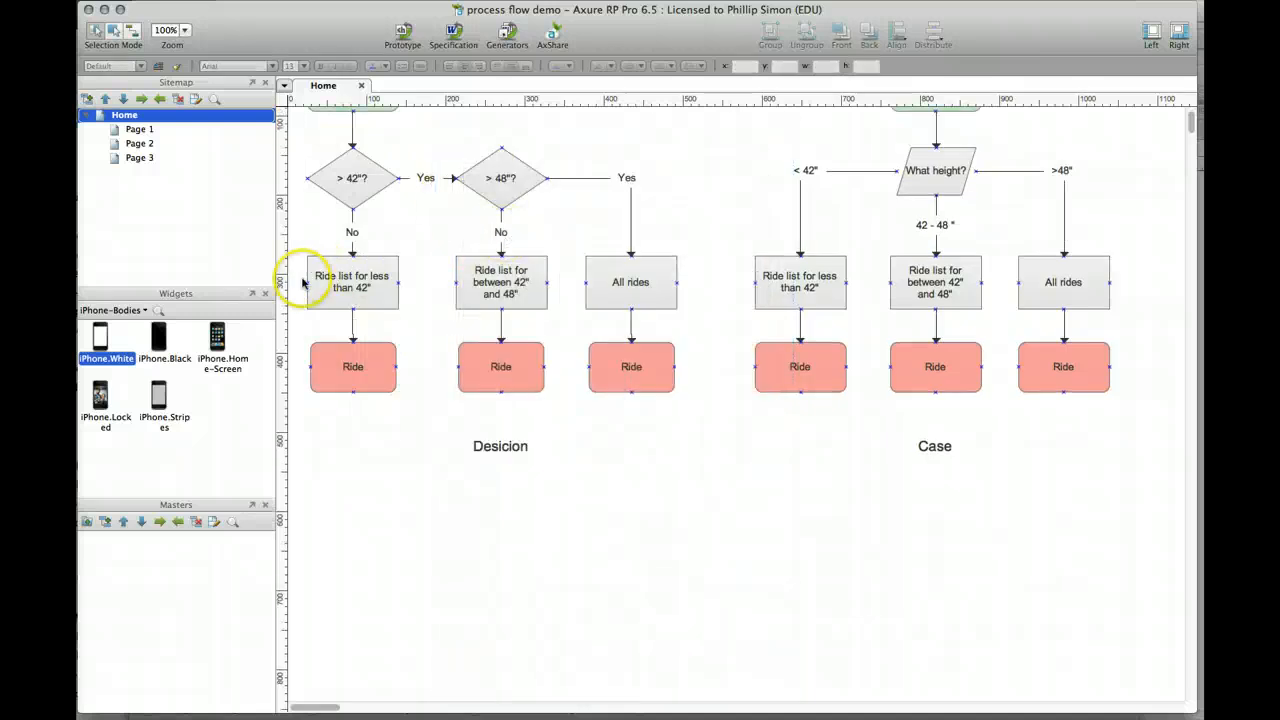
mouse_move(216, 344)
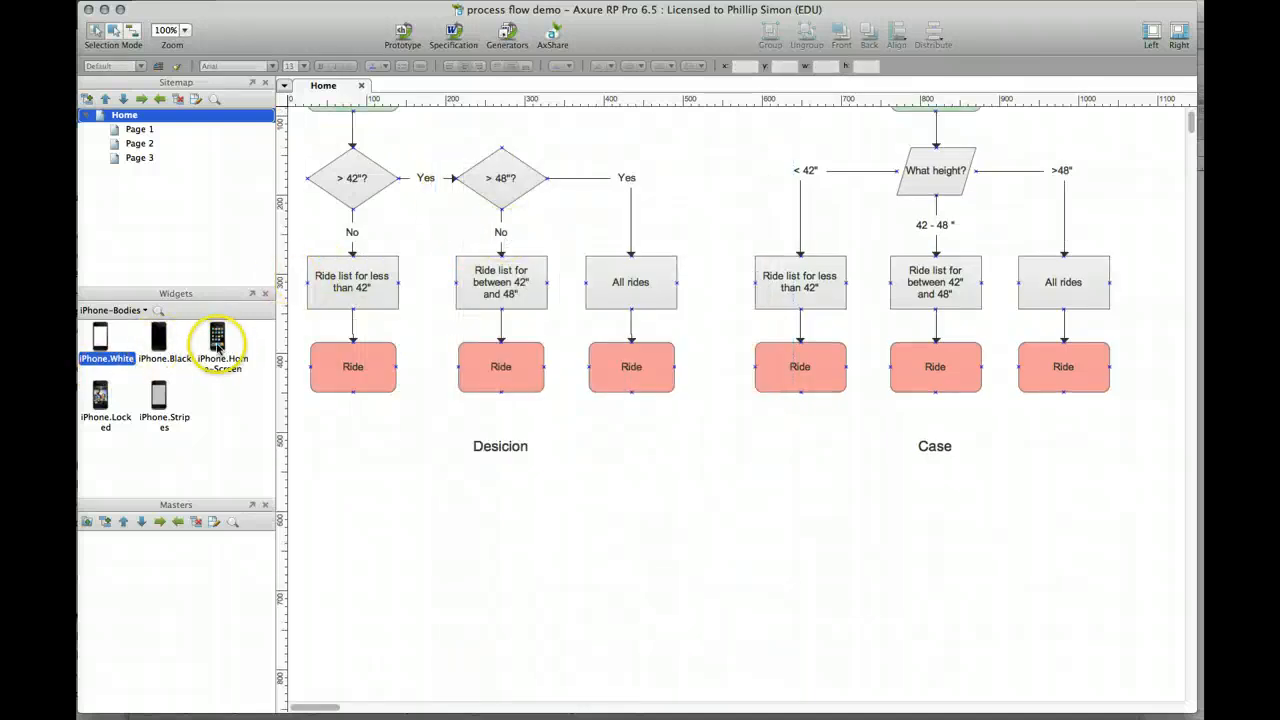
click(216, 336)
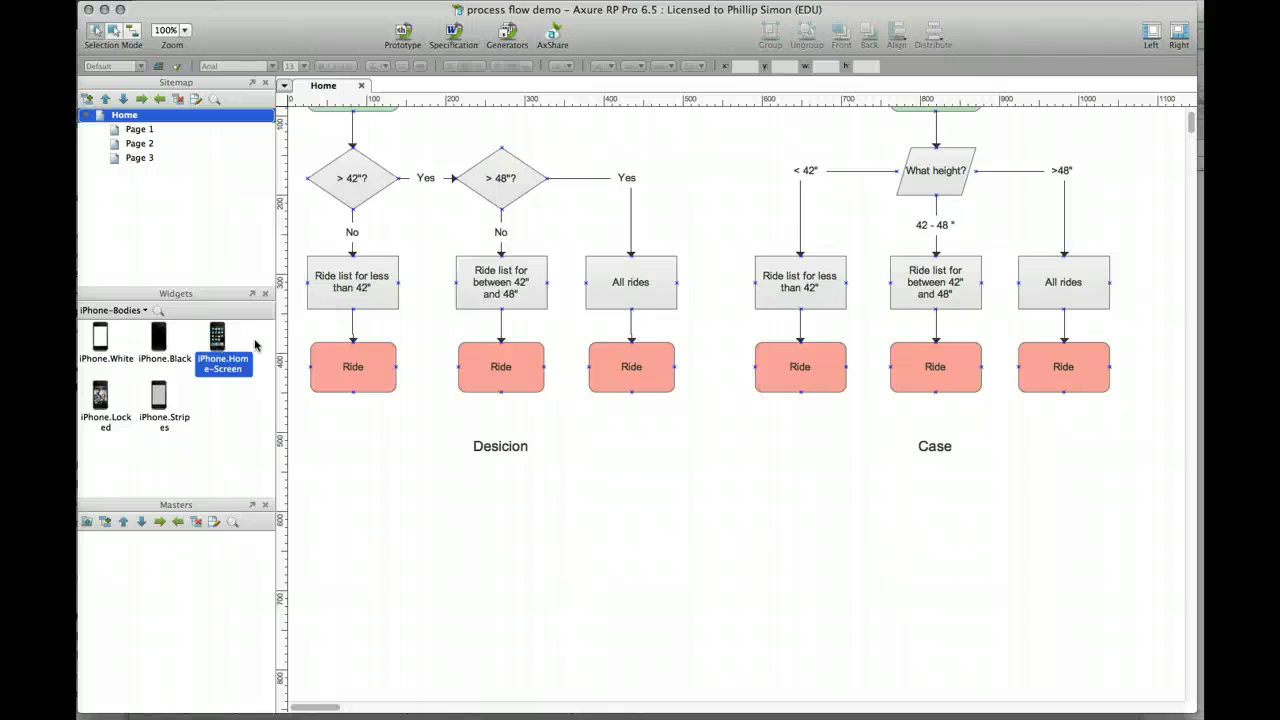
drag(224, 340, 664, 400)
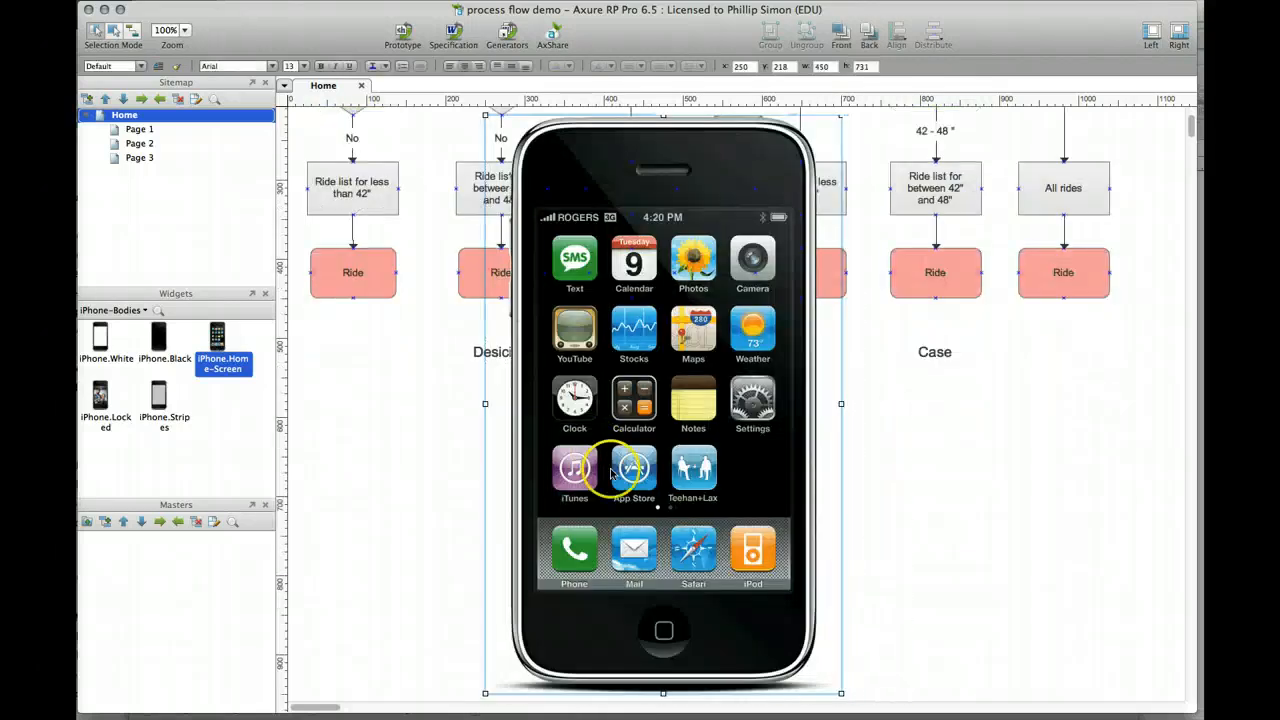
mouse_move(650, 440)
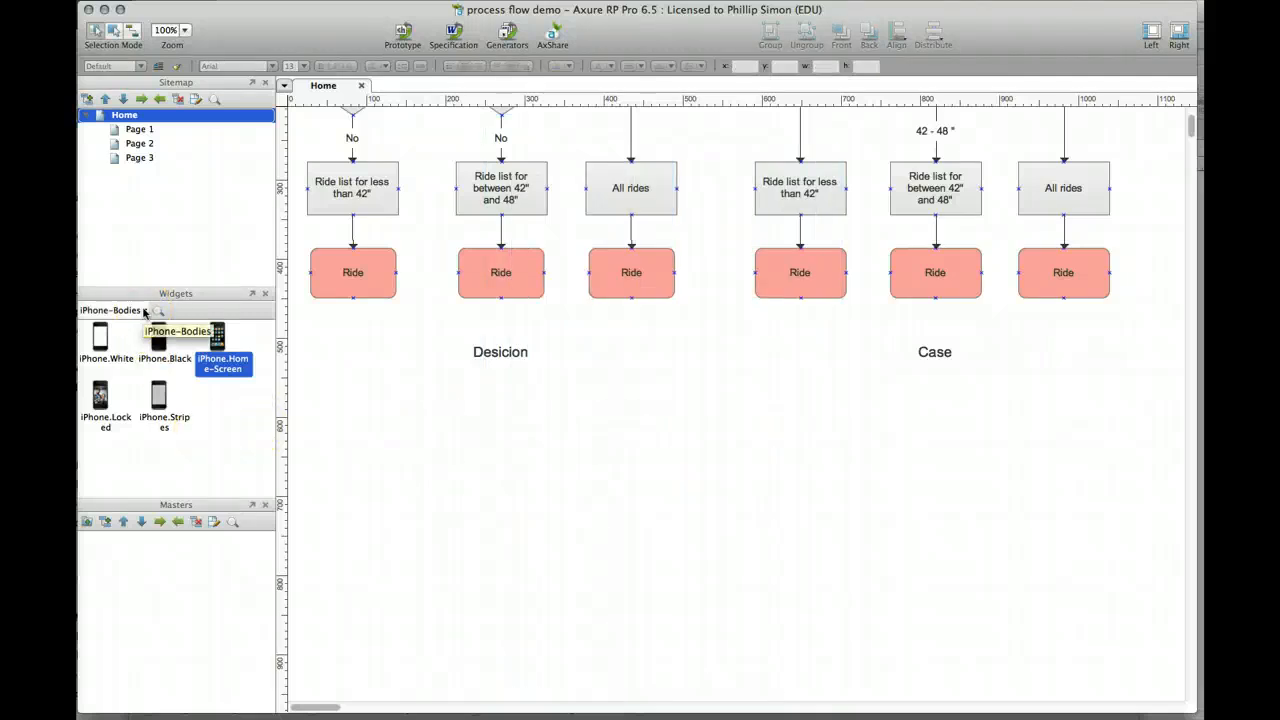
Switch the widgets panel to the iPhone-Bodies library showing iPhone White, iPhone Black and home screen
click(160, 310)
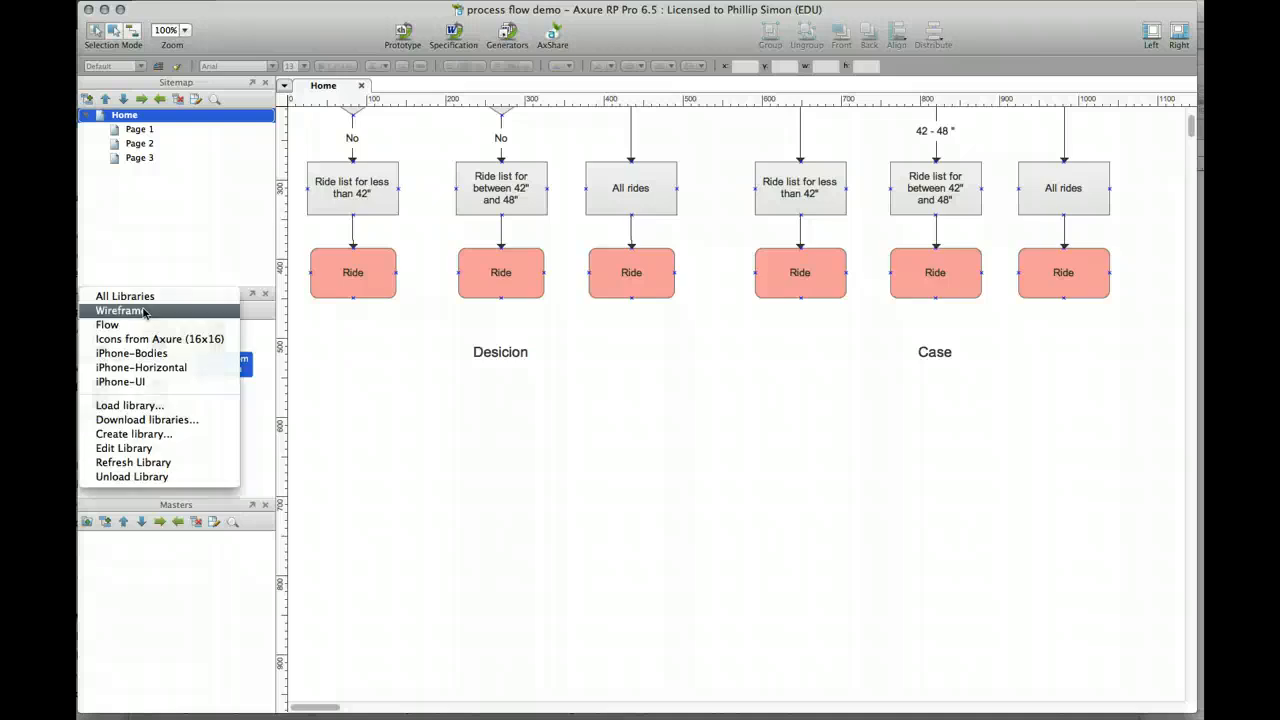
click(132, 352)
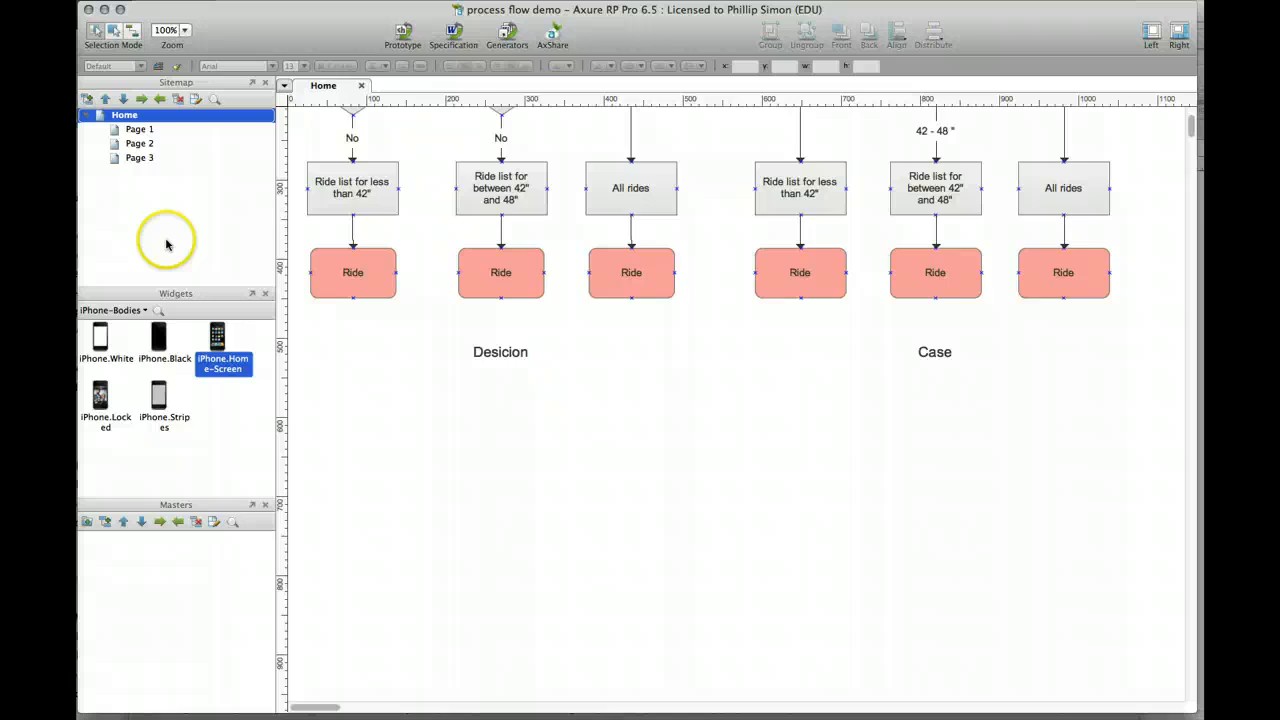
scroll(up, 3)
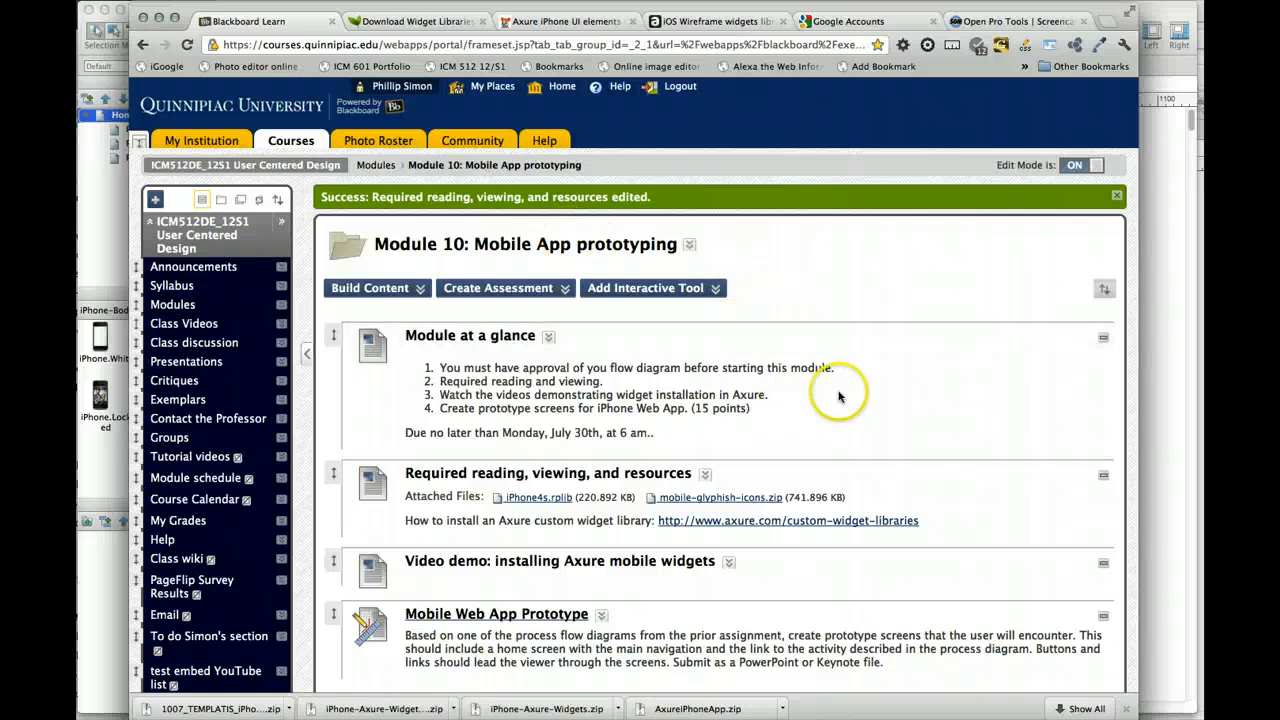
mouse_move(518, 500)
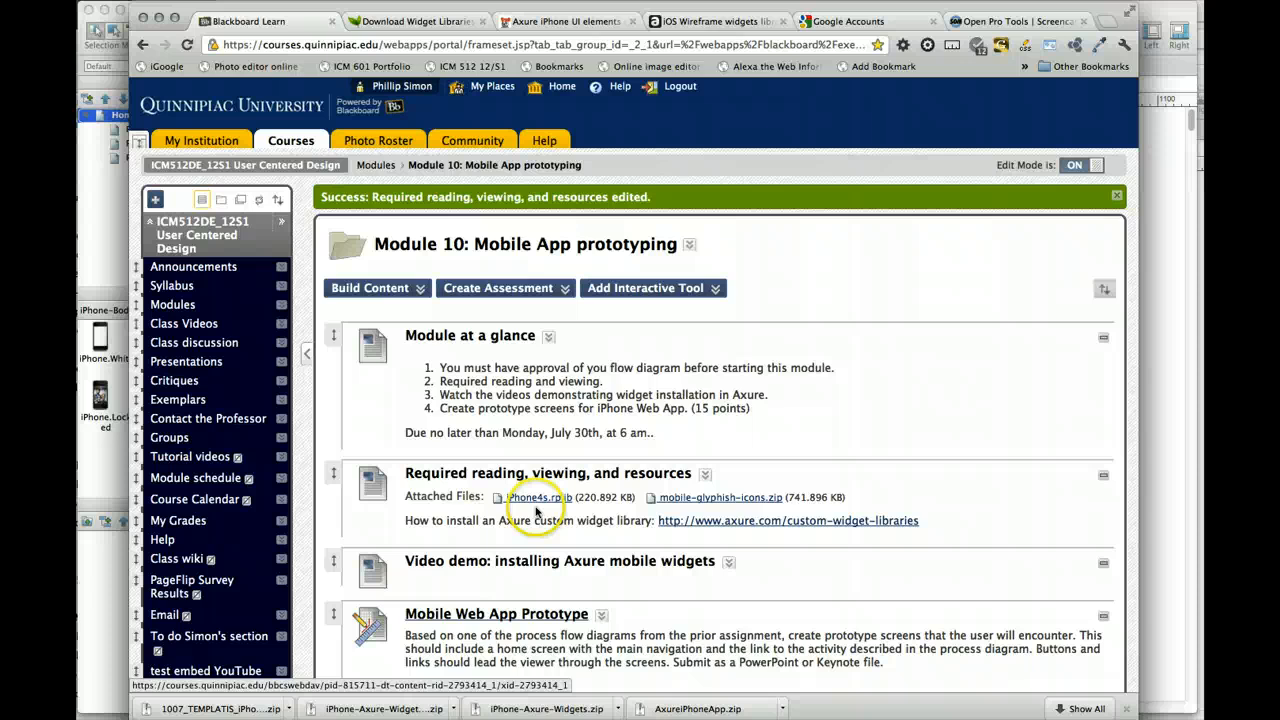
Get the iPhone4s.zip attachment from the Blackboard Module 10 page
click(228, 364)
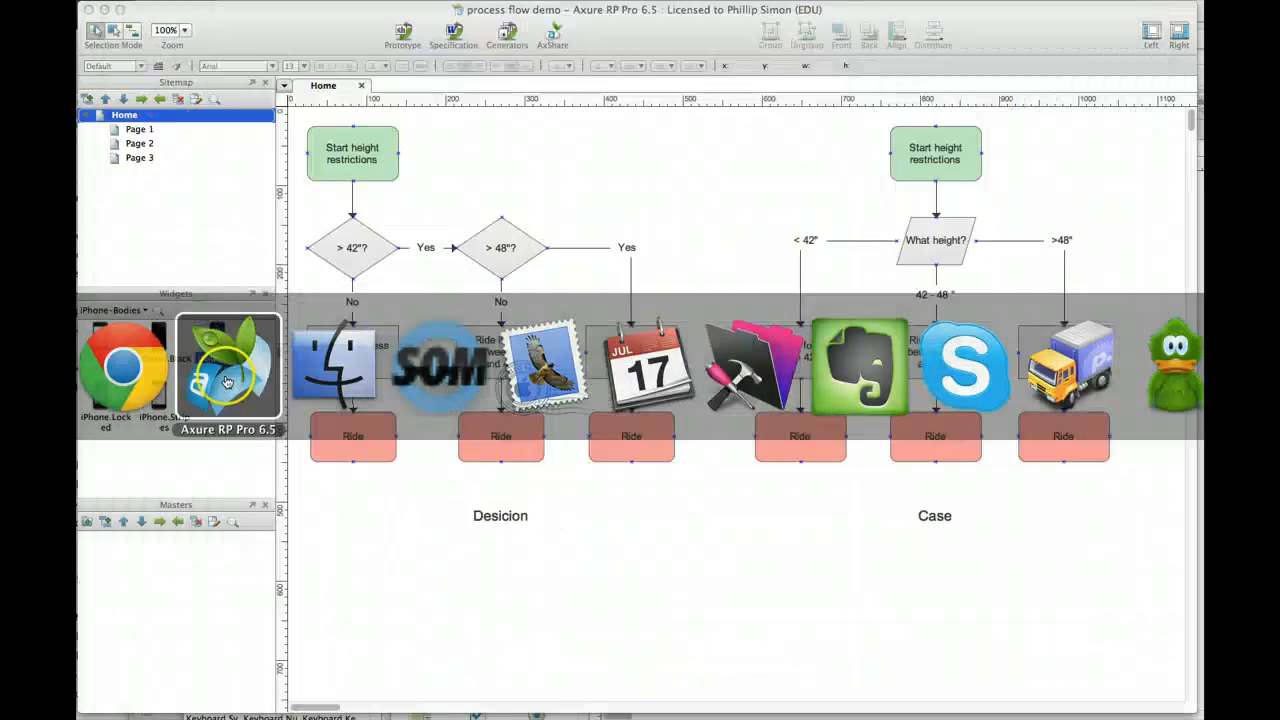
Load the iPhone4s.rplib library, listing iPhone4s-blank, home screen and blank icon widgets
click(144, 310)
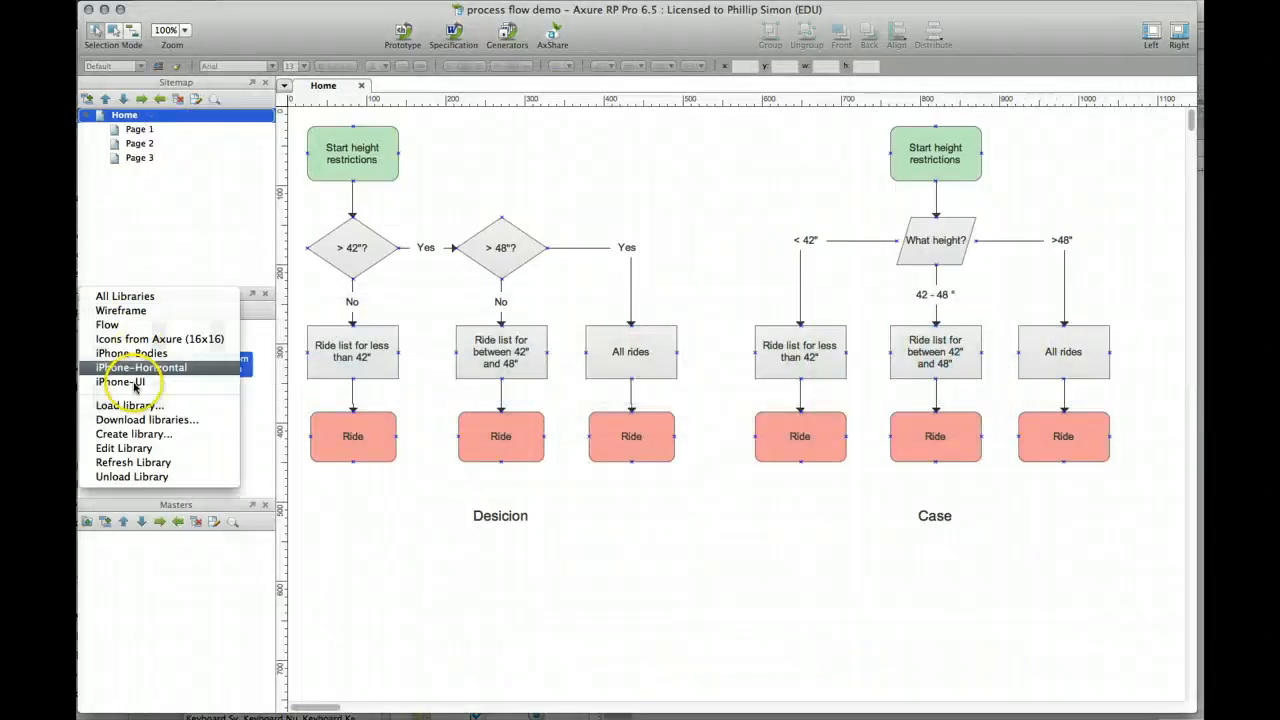
click(128, 404)
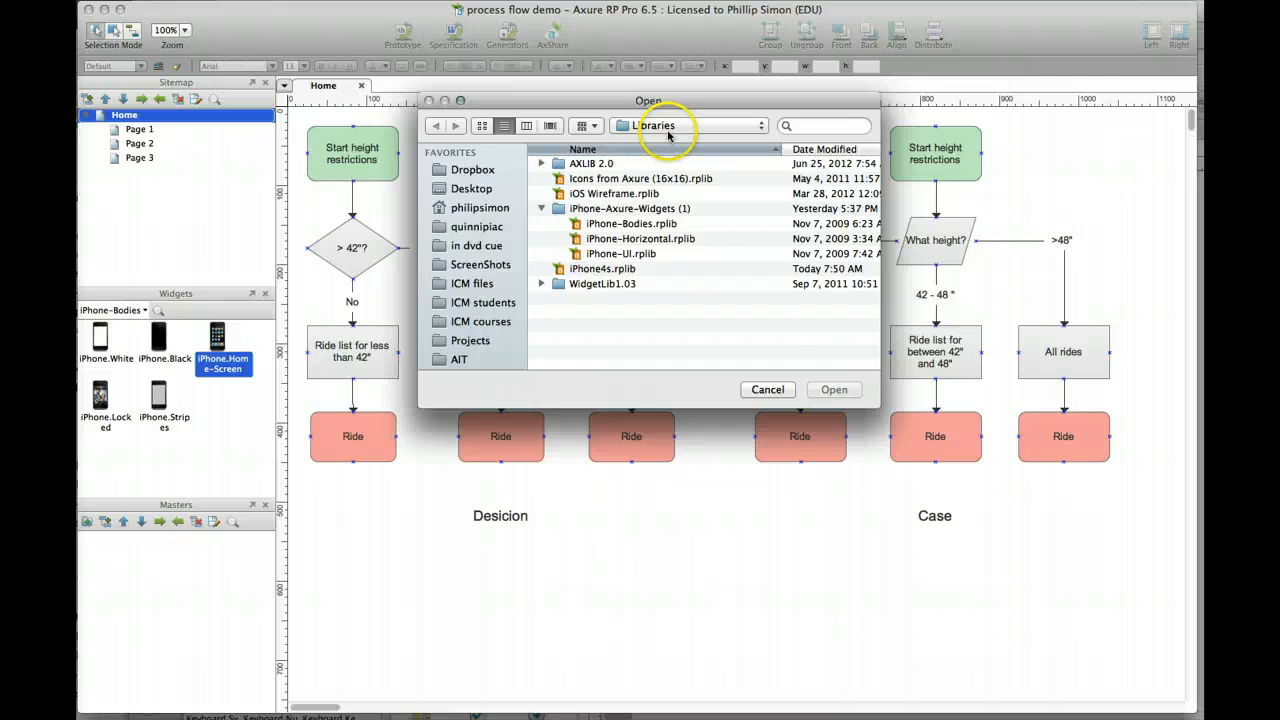
click(602, 268)
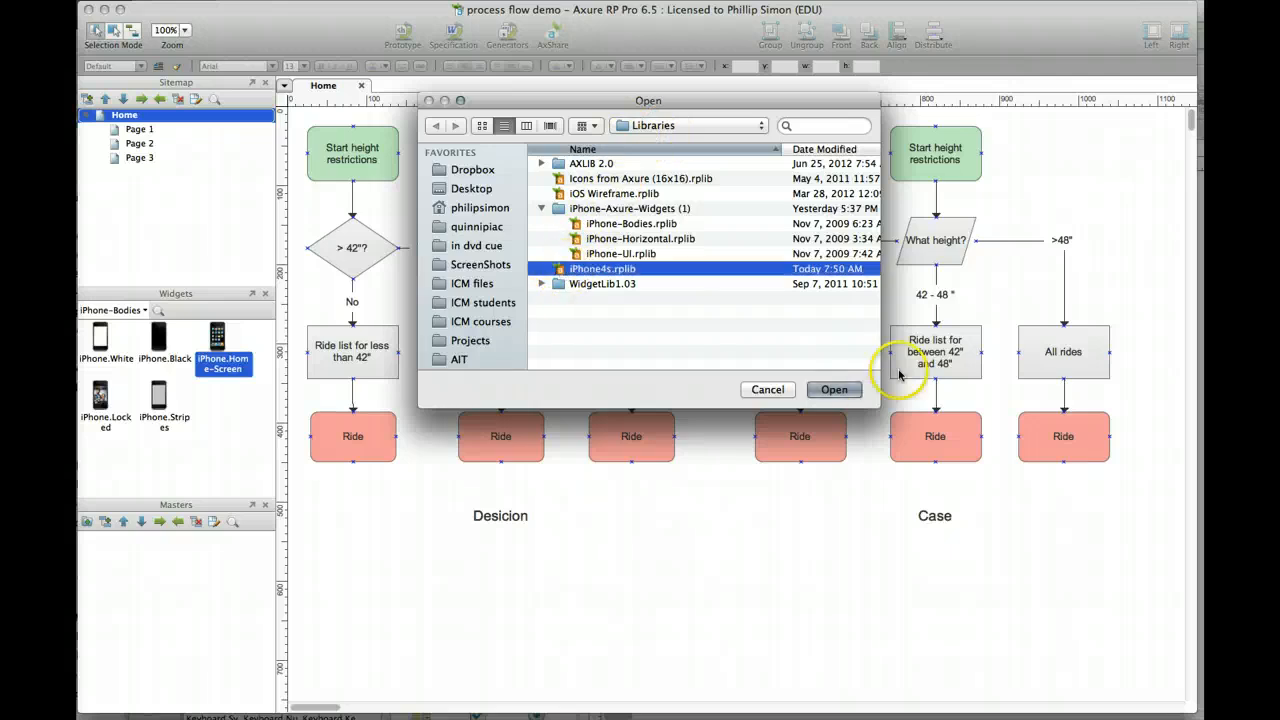
click(834, 388)
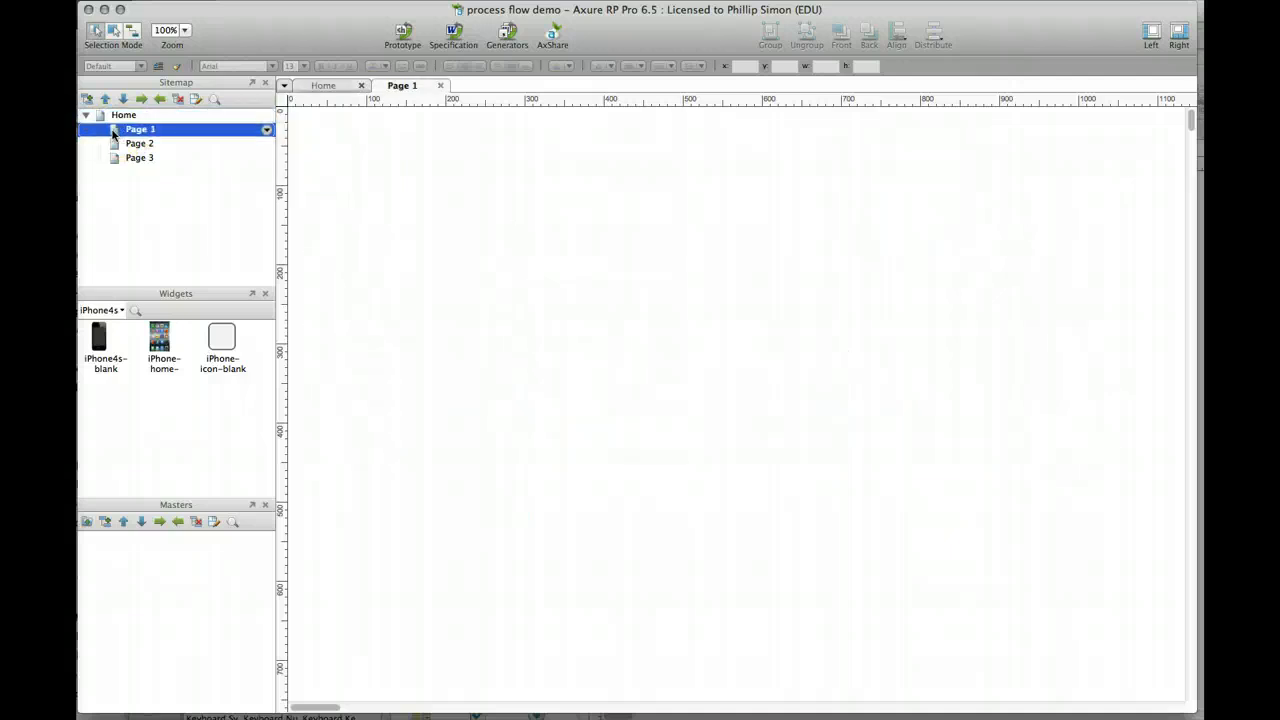
Place the iPhone4s-blank body on Page 1 and fit the iPhone home-screen image into its screen
drag(104, 336, 624, 400)
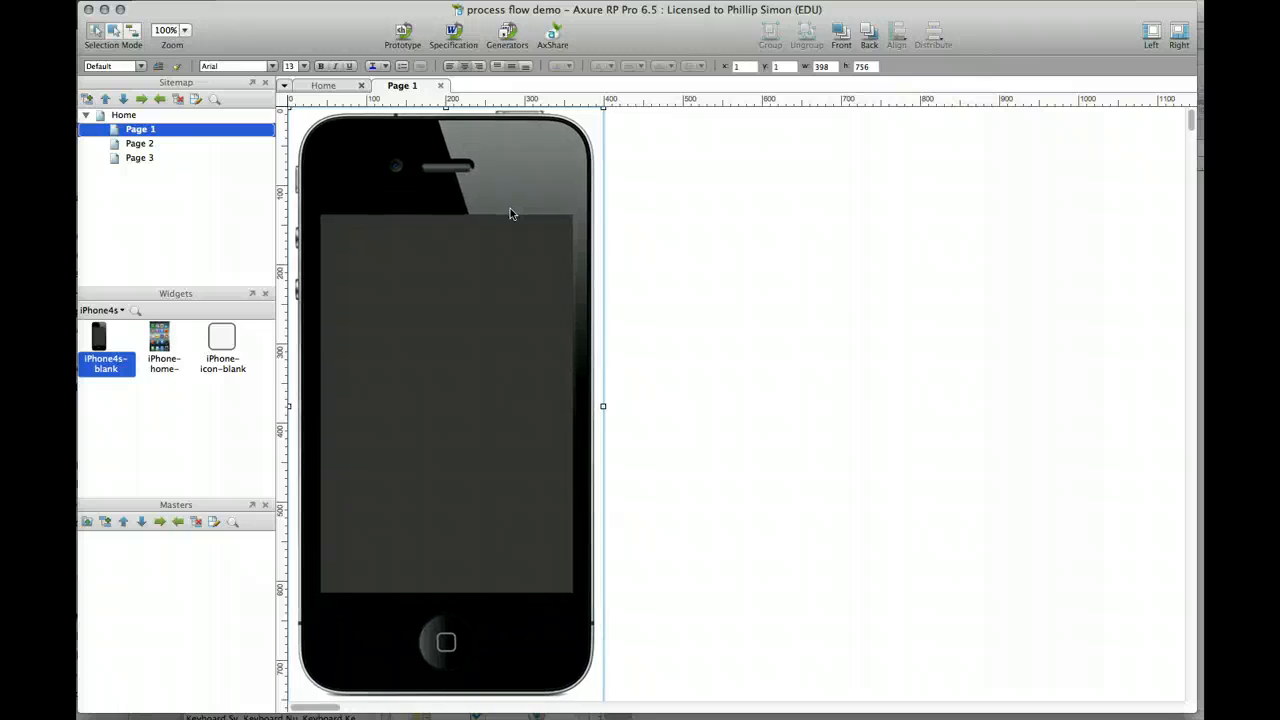
click(704, 278)
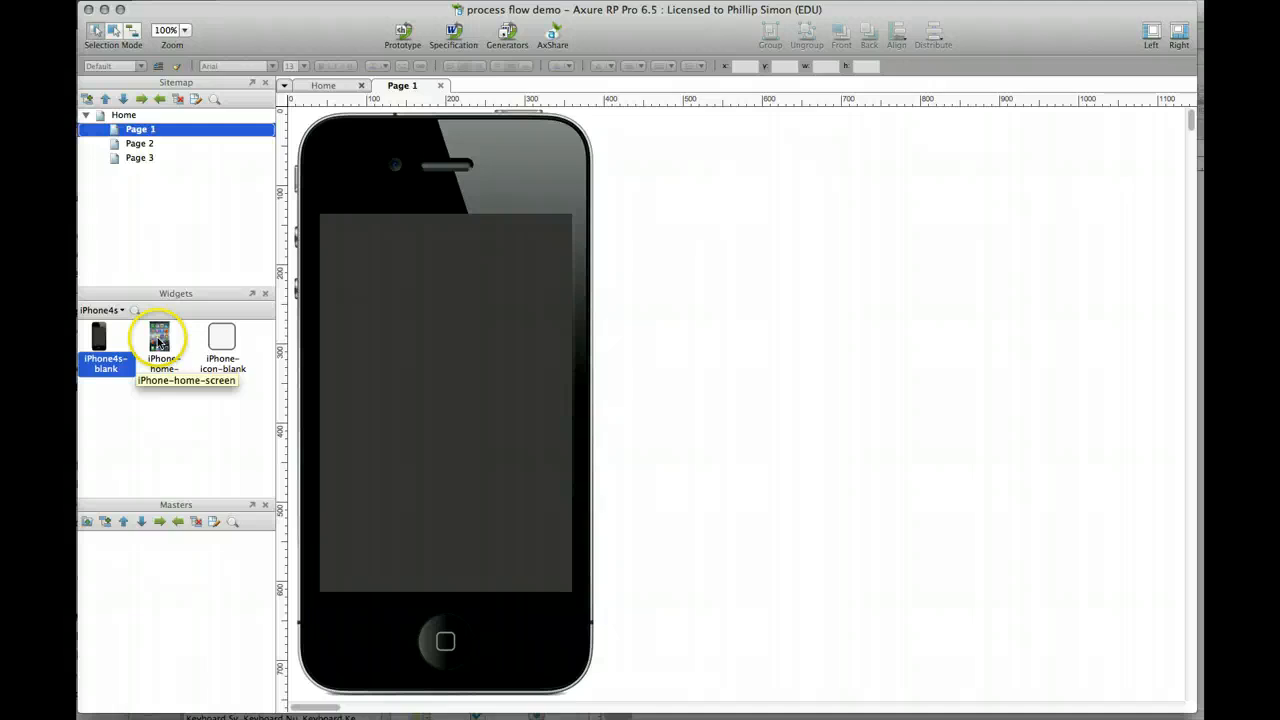
drag(160, 338, 890, 382)
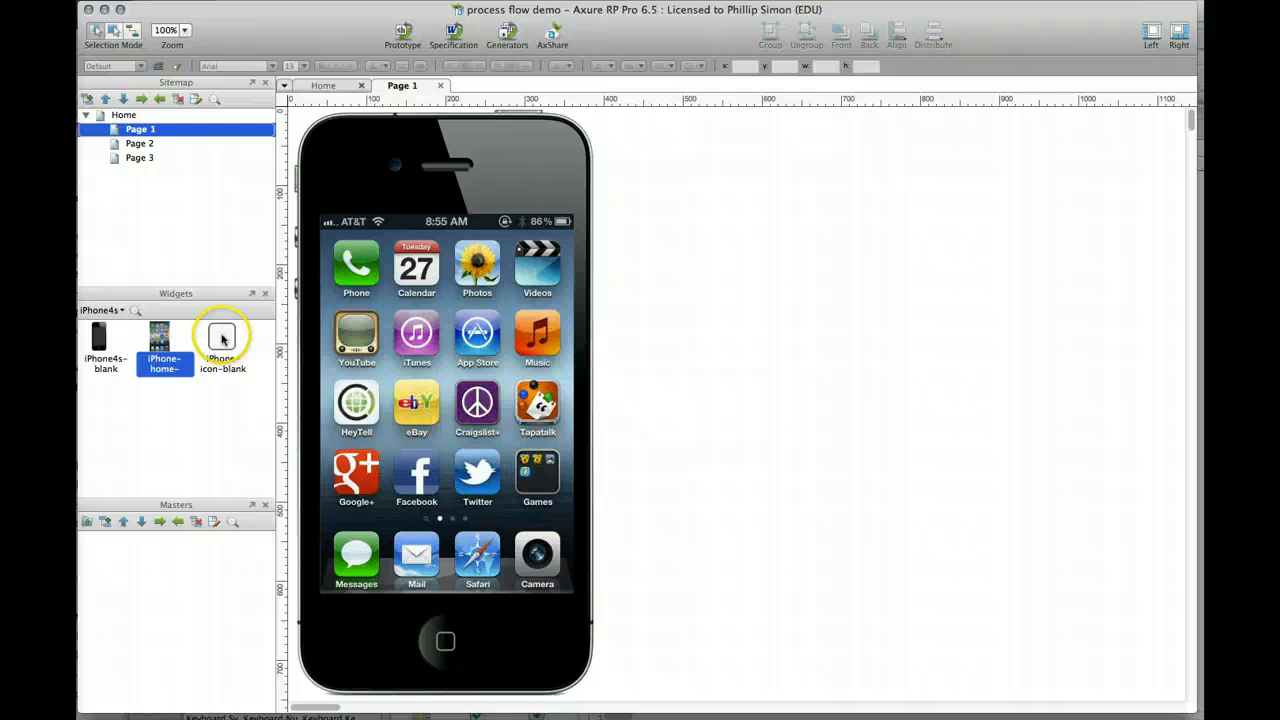
drag(222, 336, 618, 330)
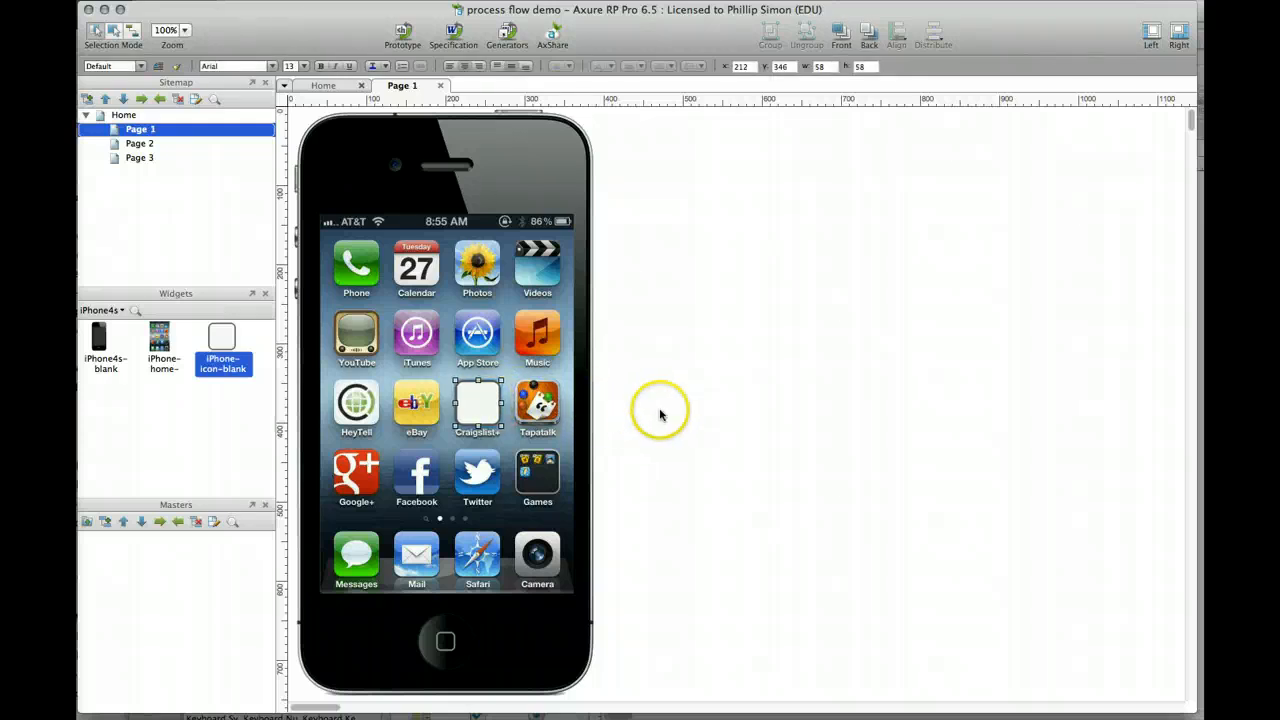
Add the iPhone-icon-blank widget and move it onto the phone's home screen
click(478, 404)
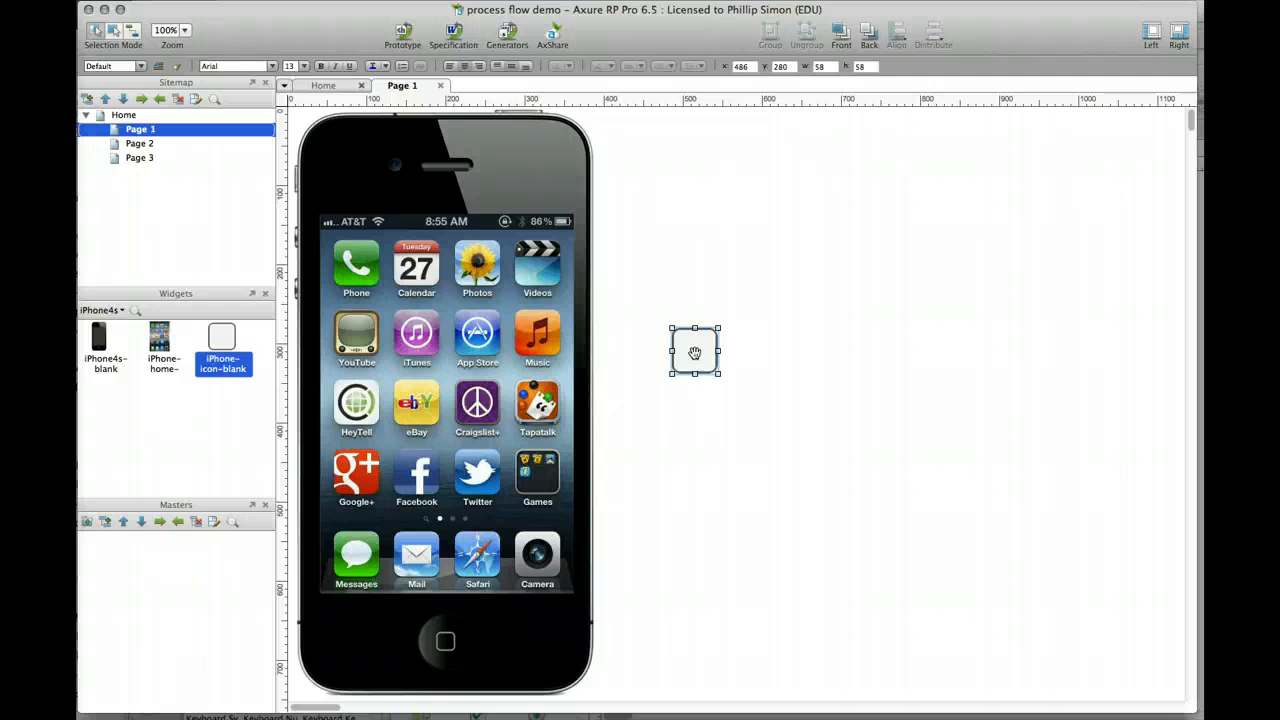
click(756, 364)
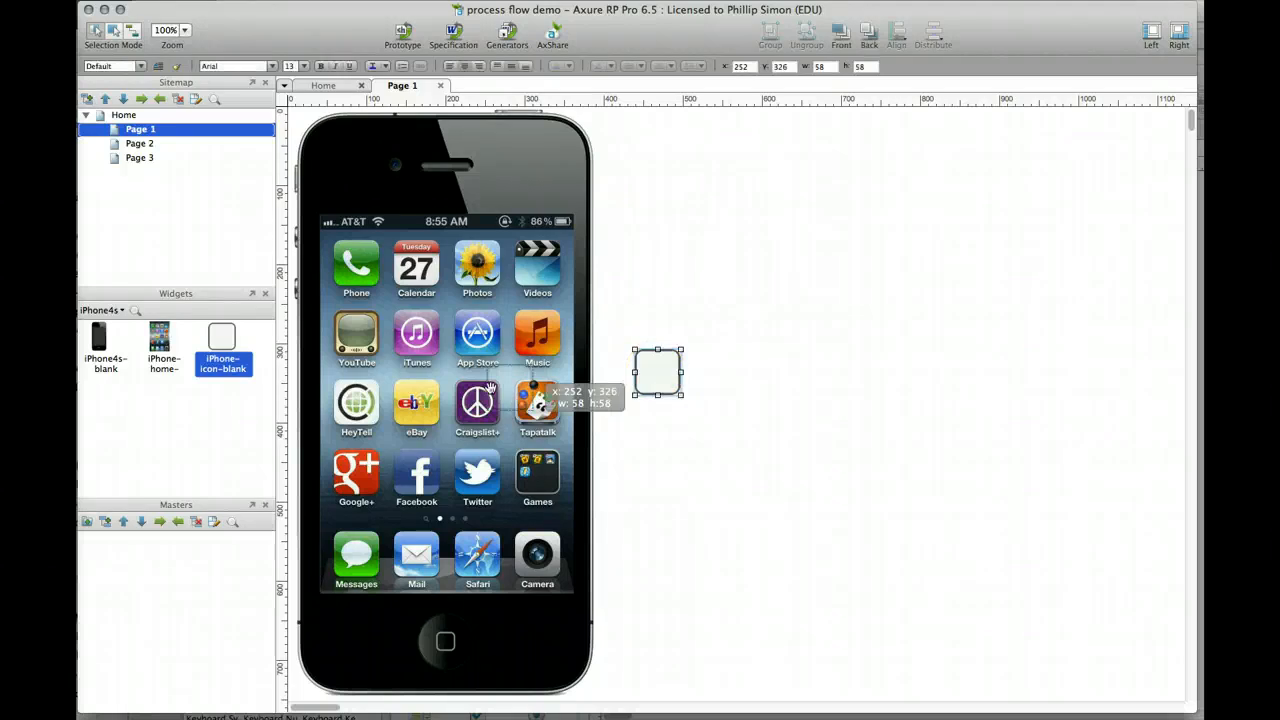
drag(656, 372, 476, 404)
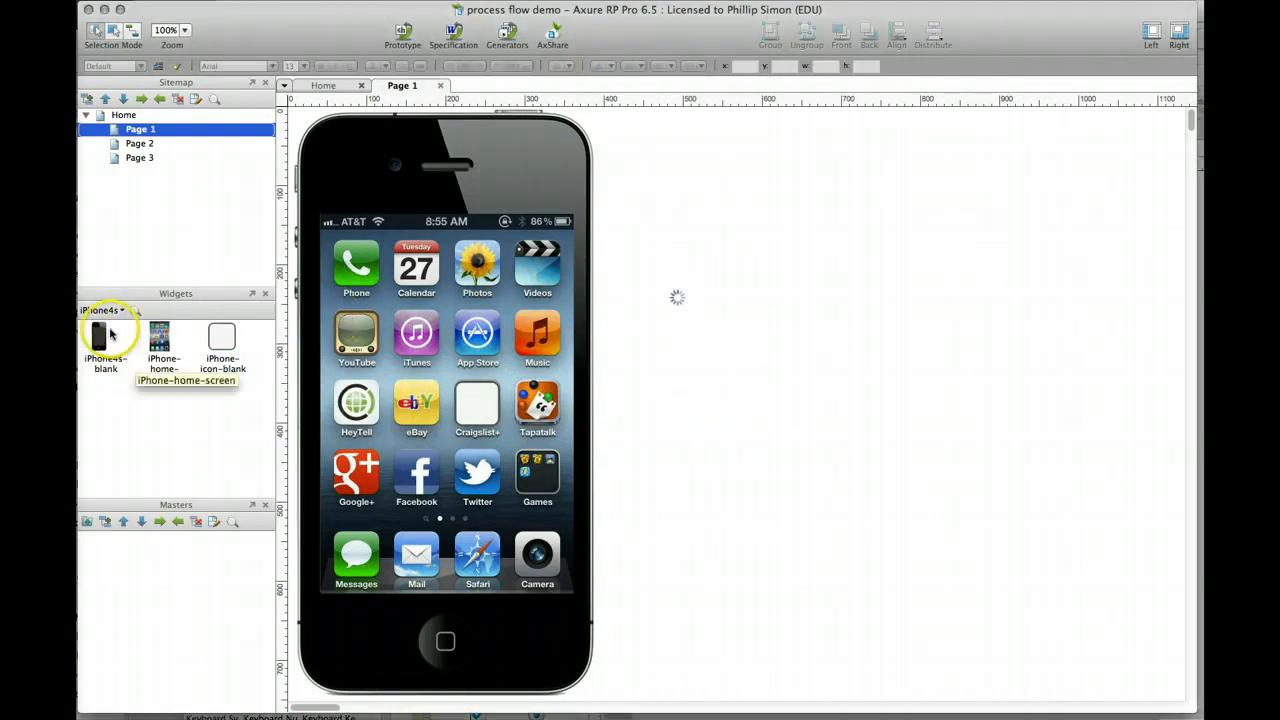
Show the widget library list with iPhone4s, iPhone-Bodies, iPhone-Horizontal and iPhone-UI loaded
click(130, 310)
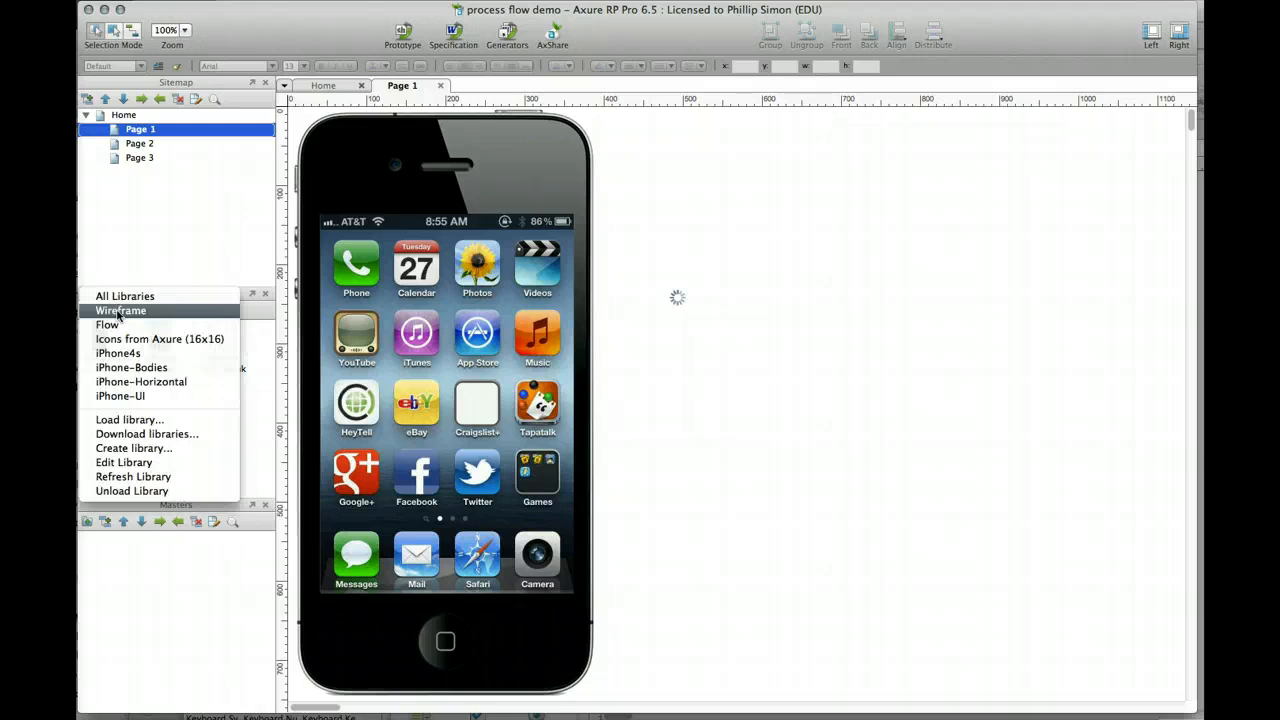
mouse_move(140, 382)
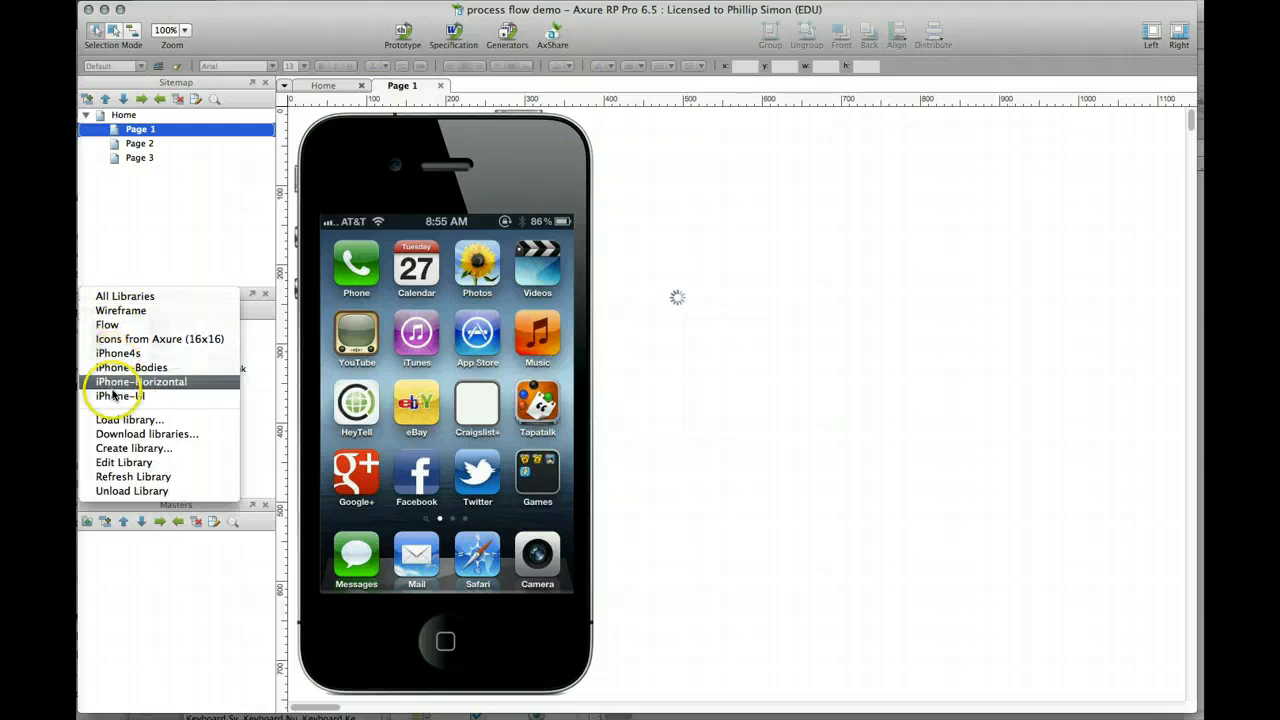
mouse_move(132, 368)
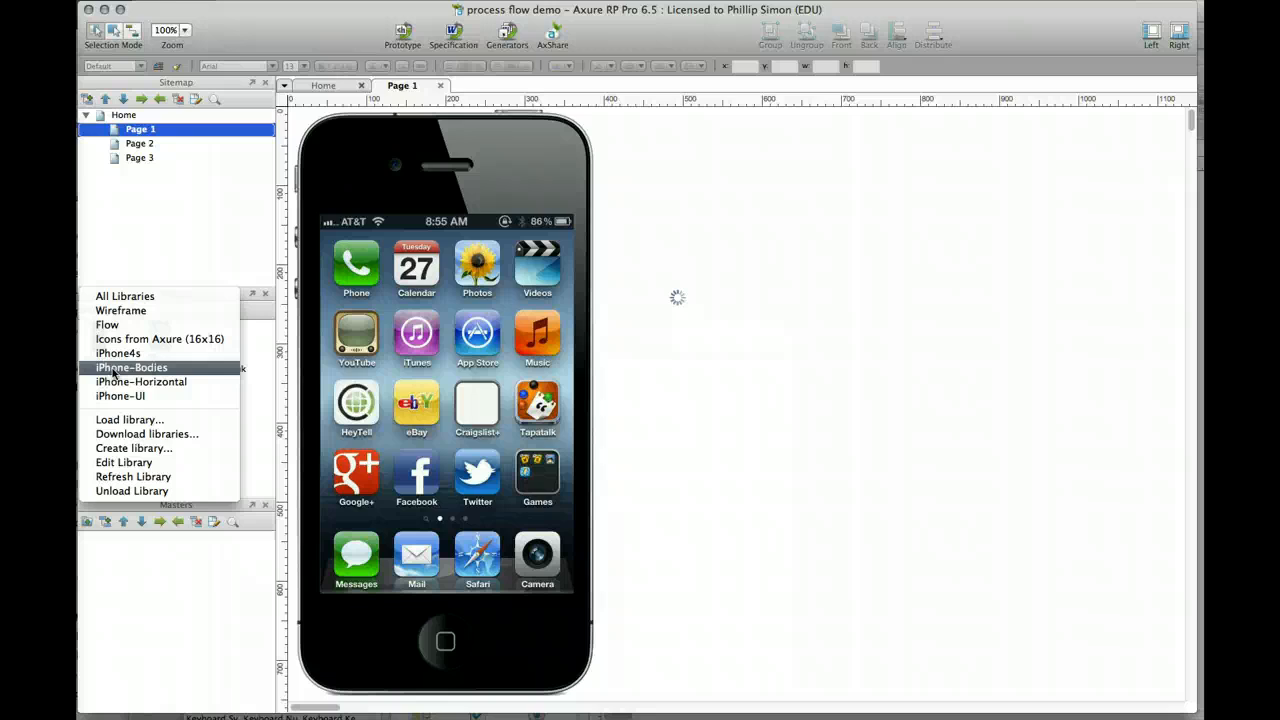
mouse_move(120, 396)
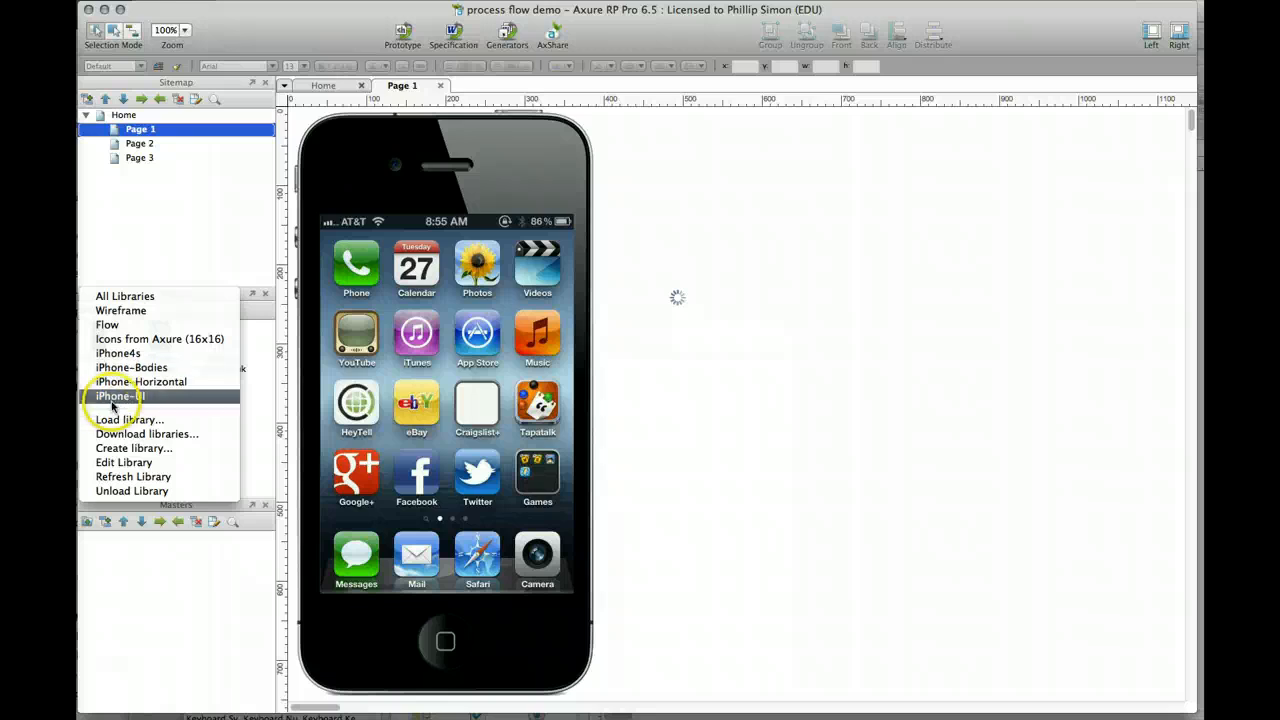
mouse_move(116, 352)
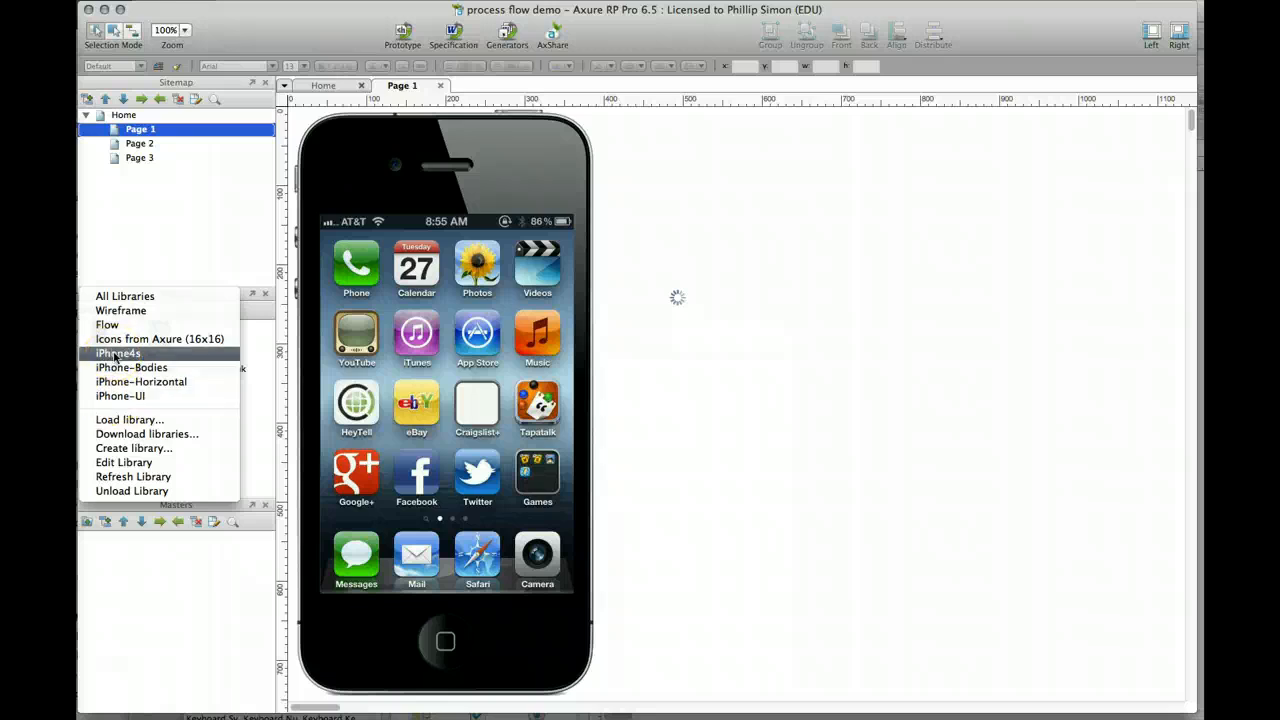